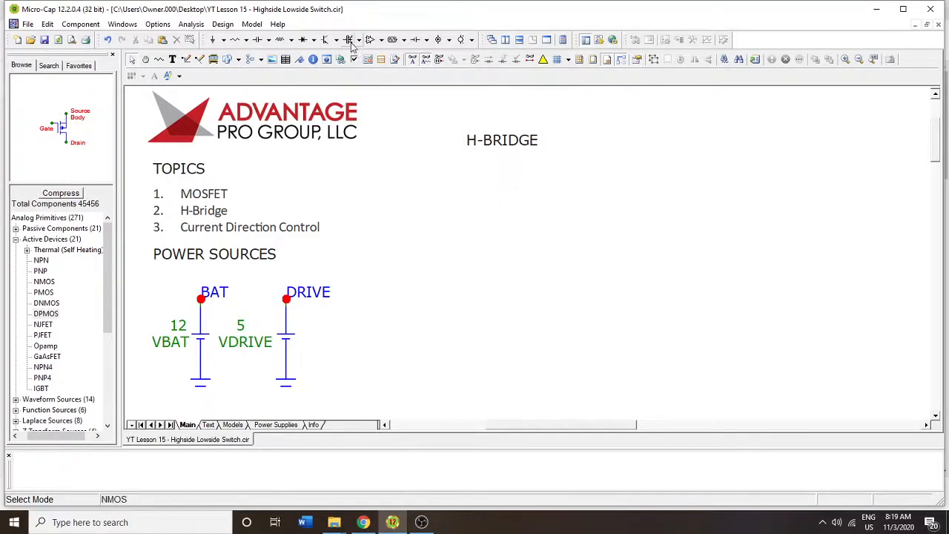
Place the two upper DPMOS transistors M1 and M2 from Active Devices
click(46, 313)
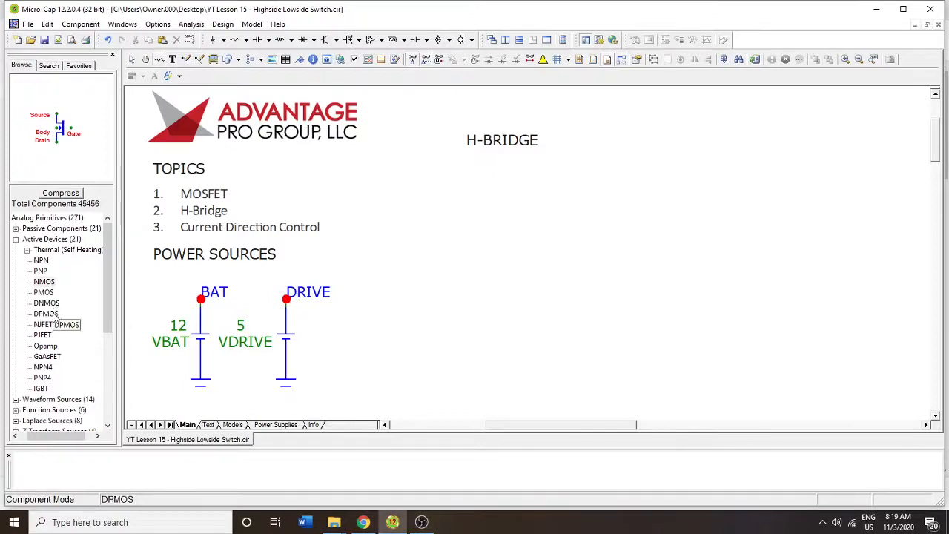
click(46, 313)
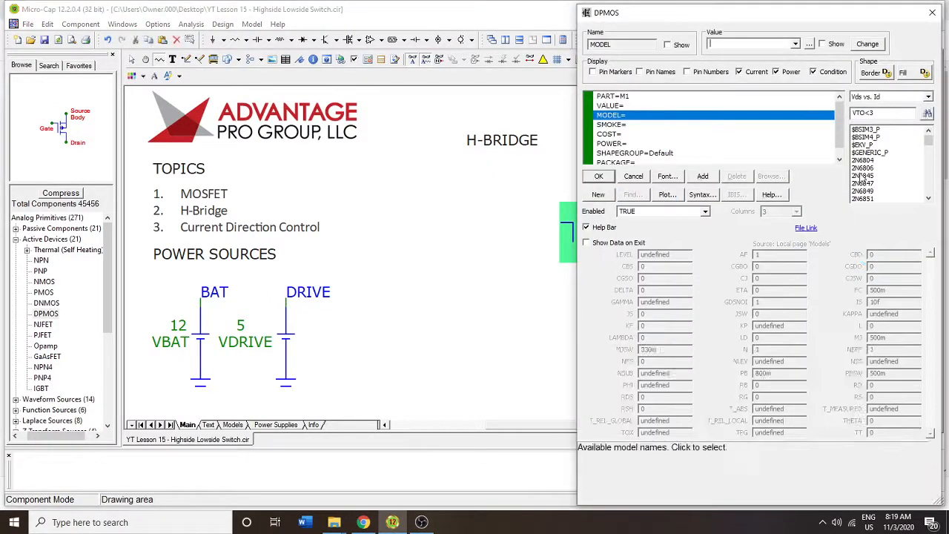
click(599, 175)
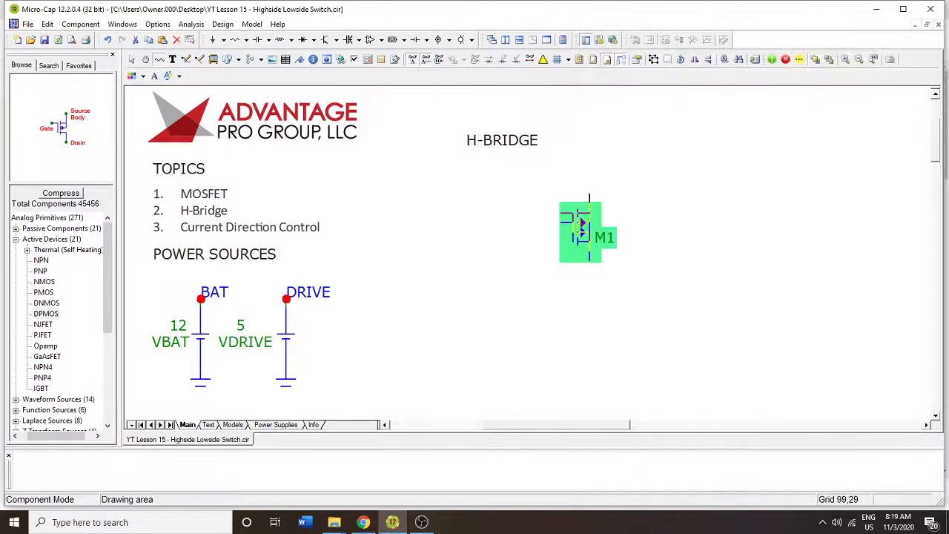
double_click(581, 230)
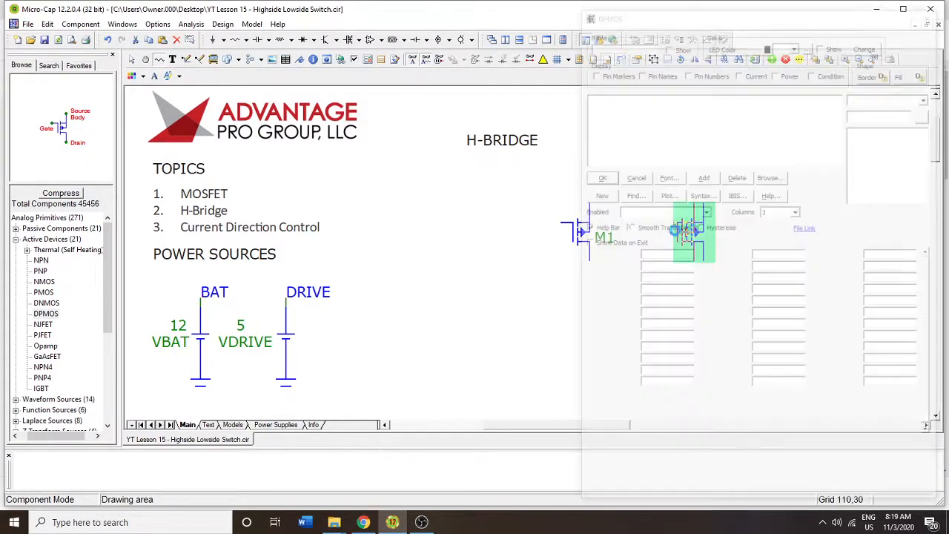
click(602, 177)
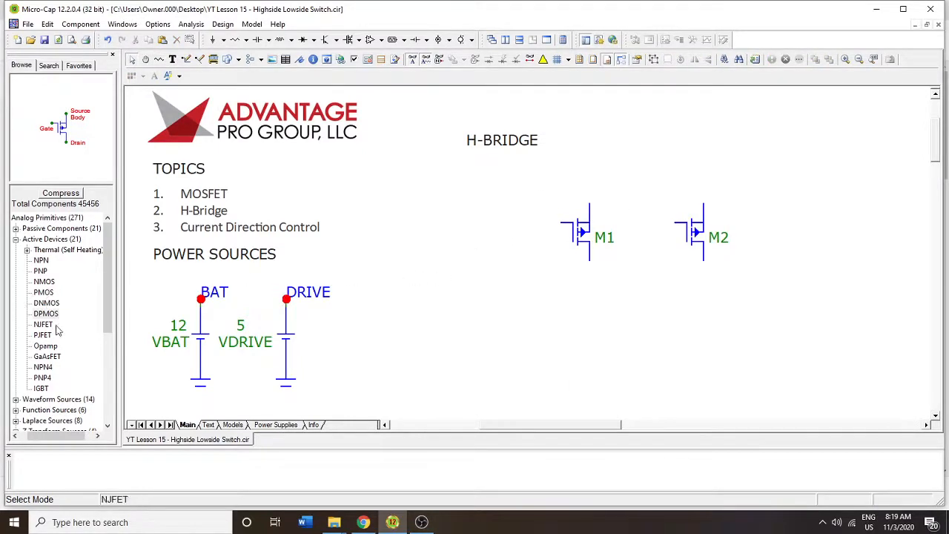
Place the lower DNMOS transistors M3 and M4 with their grounds
click(46, 303)
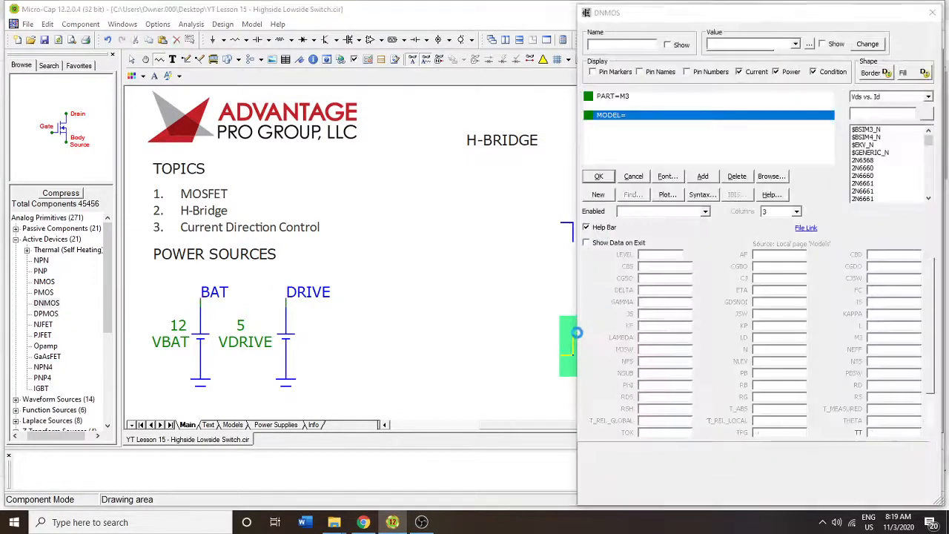
click(599, 175)
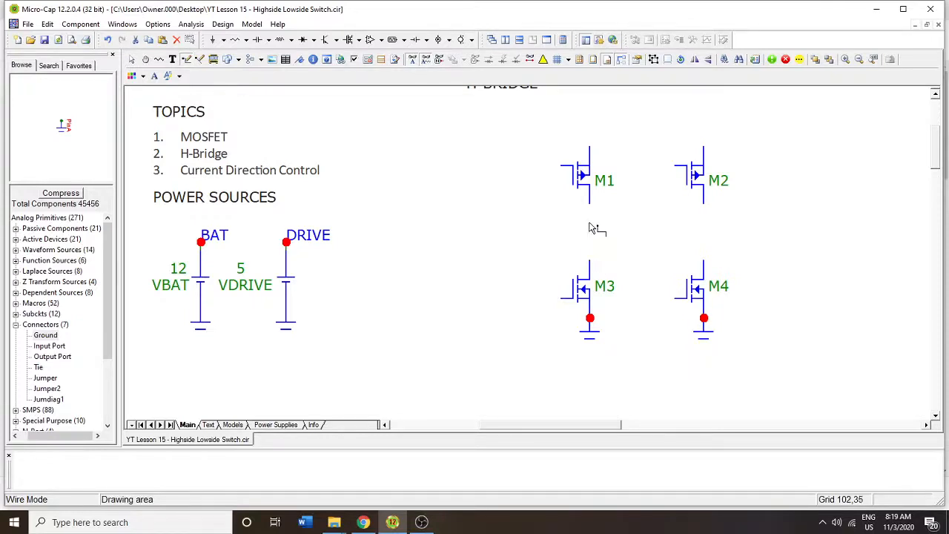
Wire the tops of M1 and M2 together and name the node BAT
drag(591, 200, 590, 267)
text(VBAT)
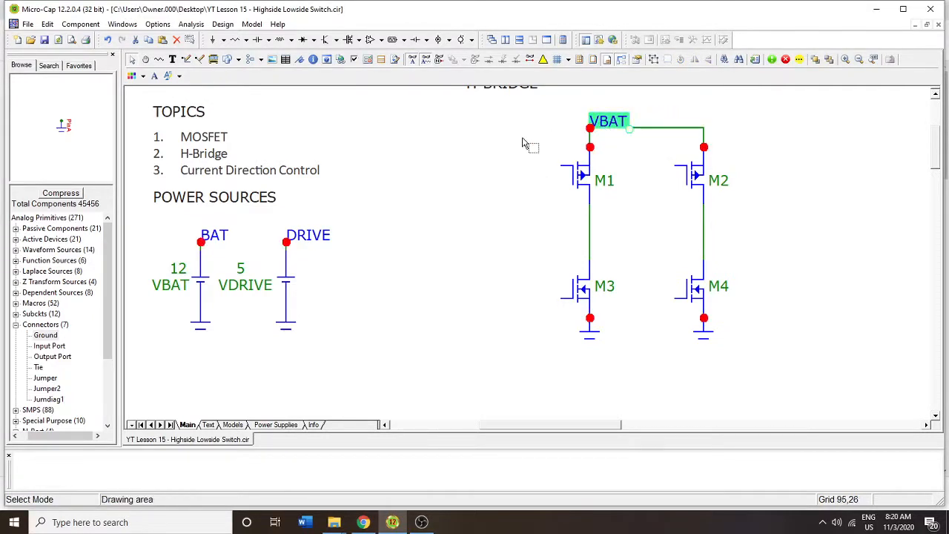
double_click(645, 128)
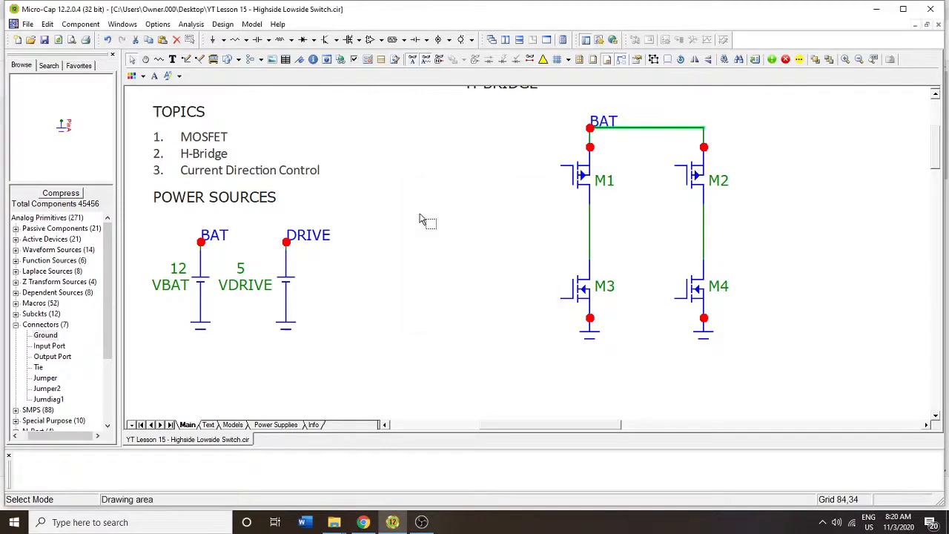
click(214, 234)
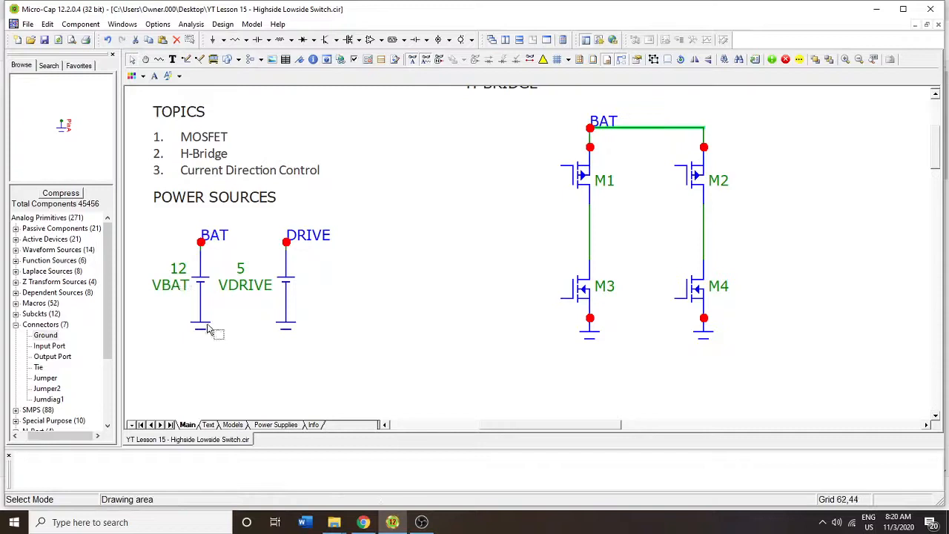
click(601, 133)
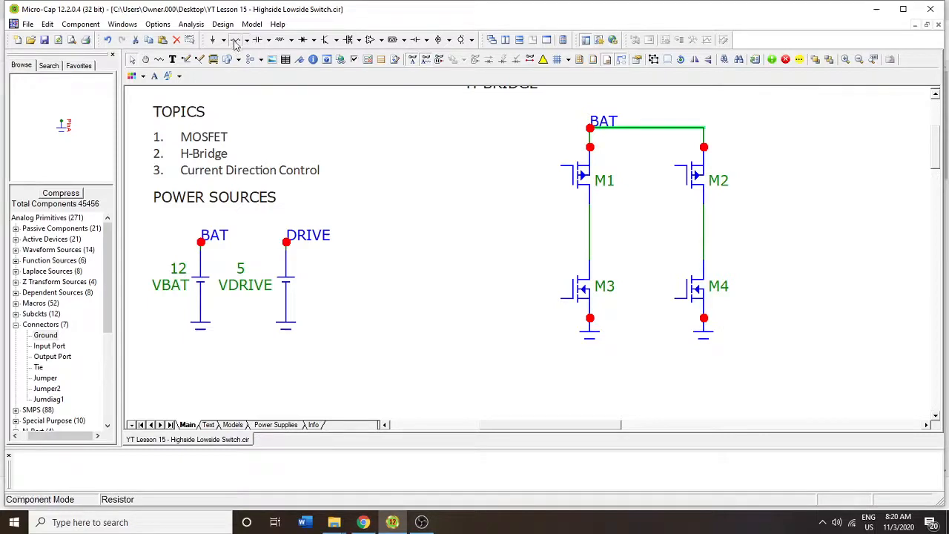
Place a 1k load resistor R1 across the bridge midpoints and wire the legs
click(646, 232)
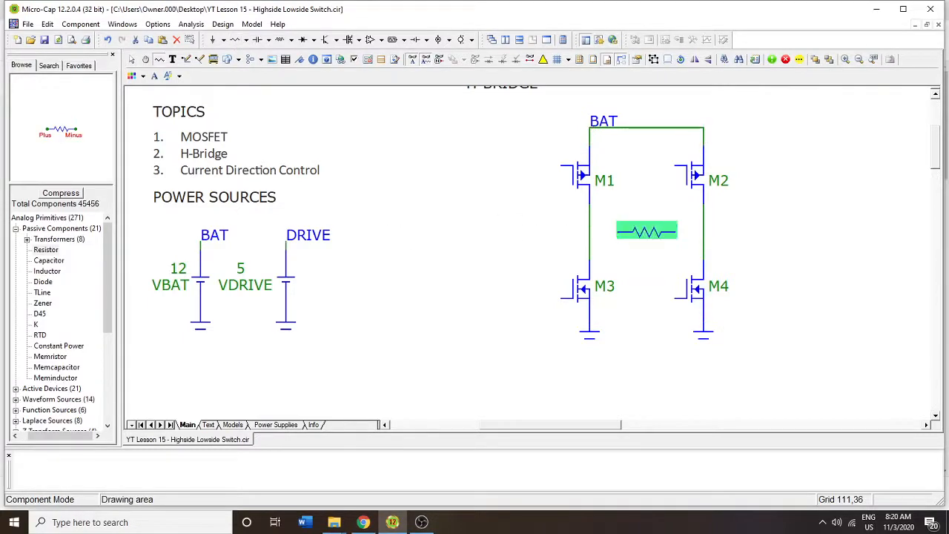
double_click(647, 231)
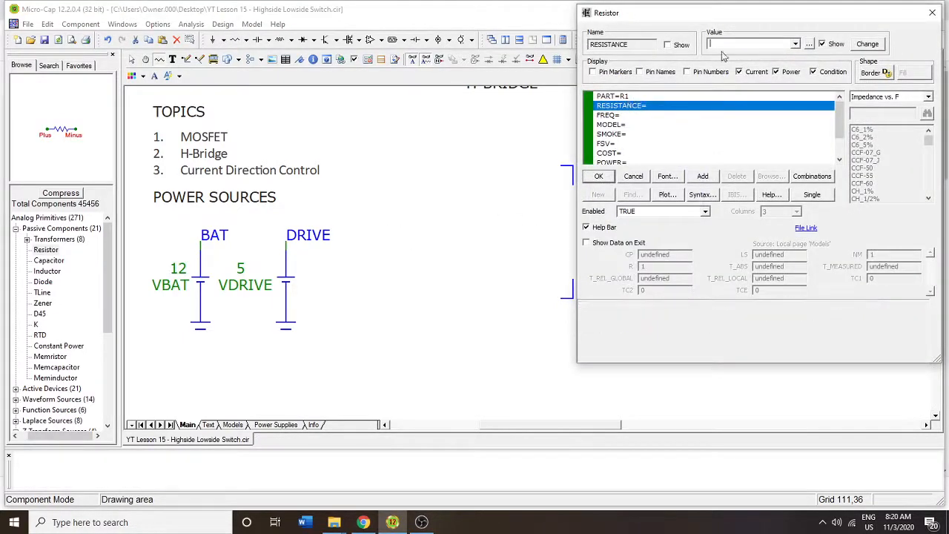
text(1k)
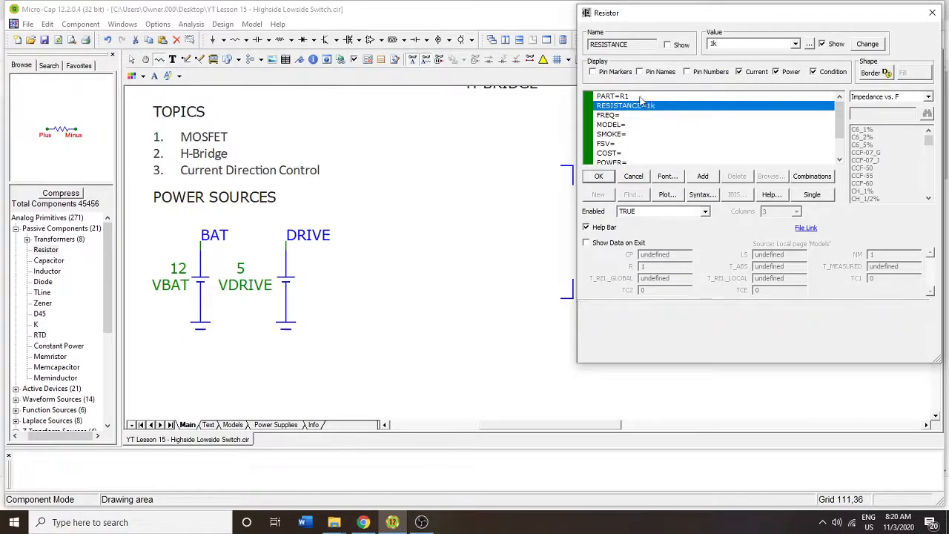
click(598, 175)
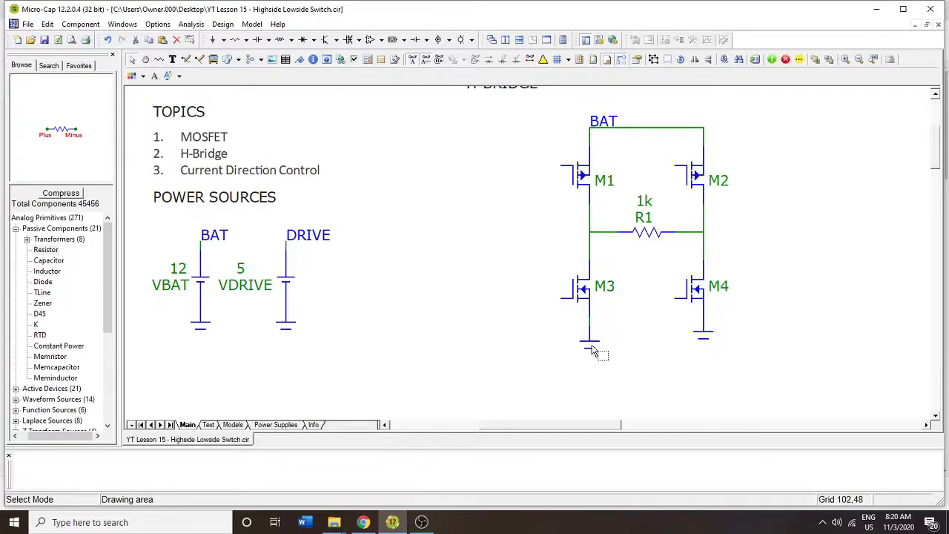
click(704, 341)
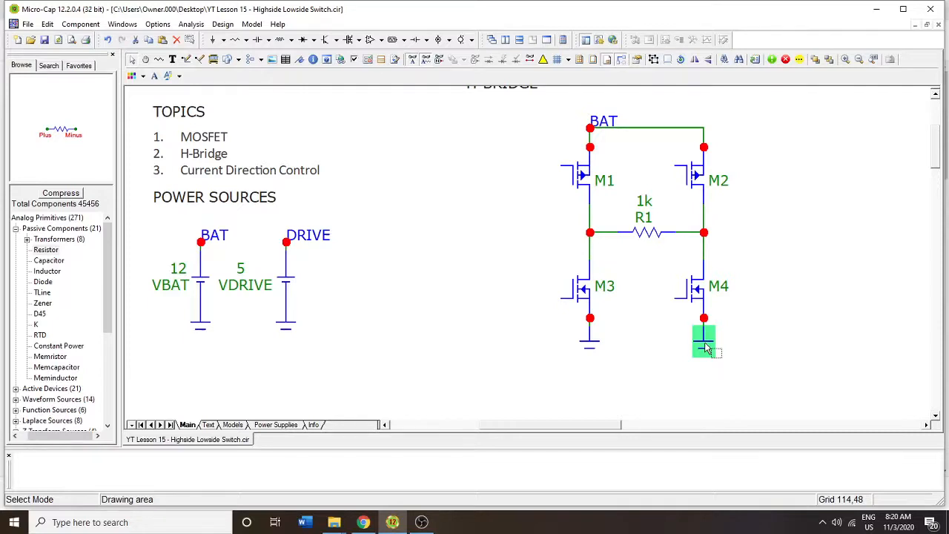
mouse_move(611, 147)
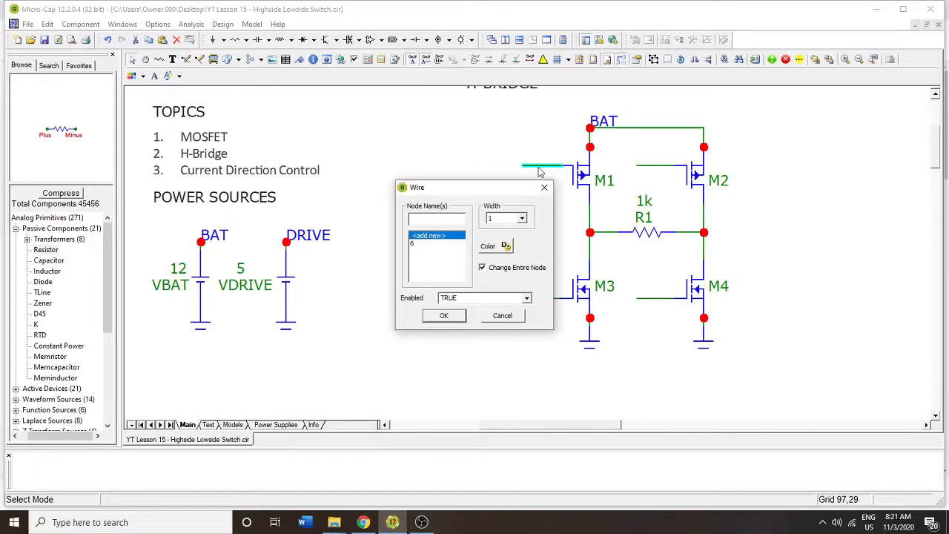
Name the four gate wires GHA, GHB, GLA and GLB
text(GHA)
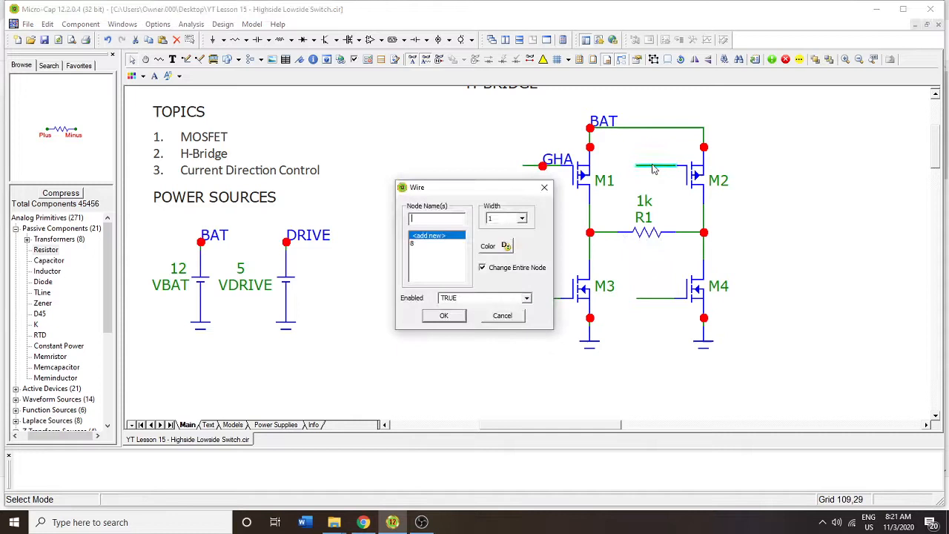
text(GHB)
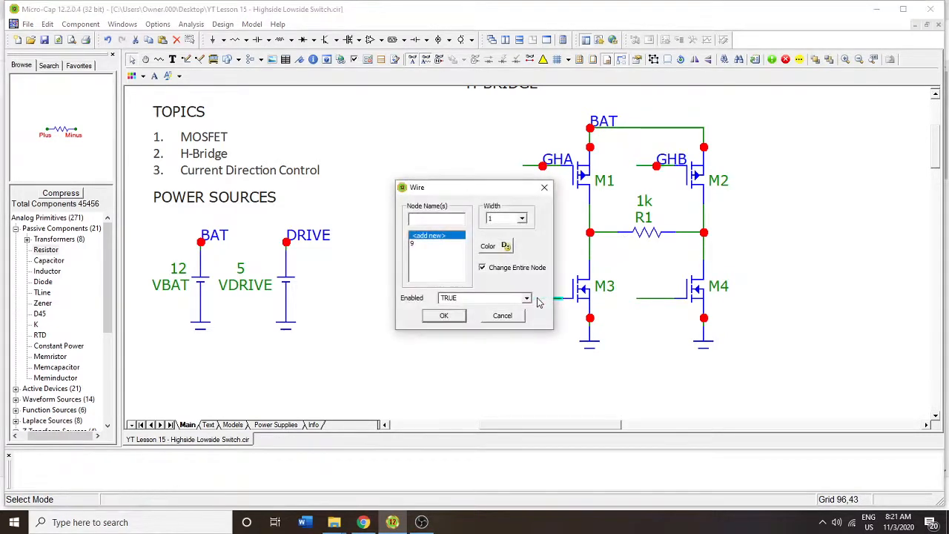
text(GHL)
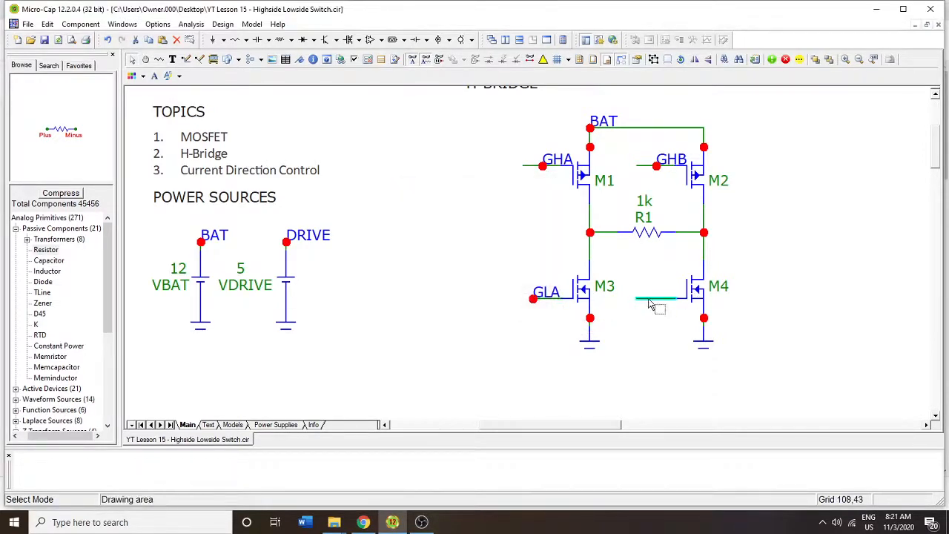
double_click(655, 298)
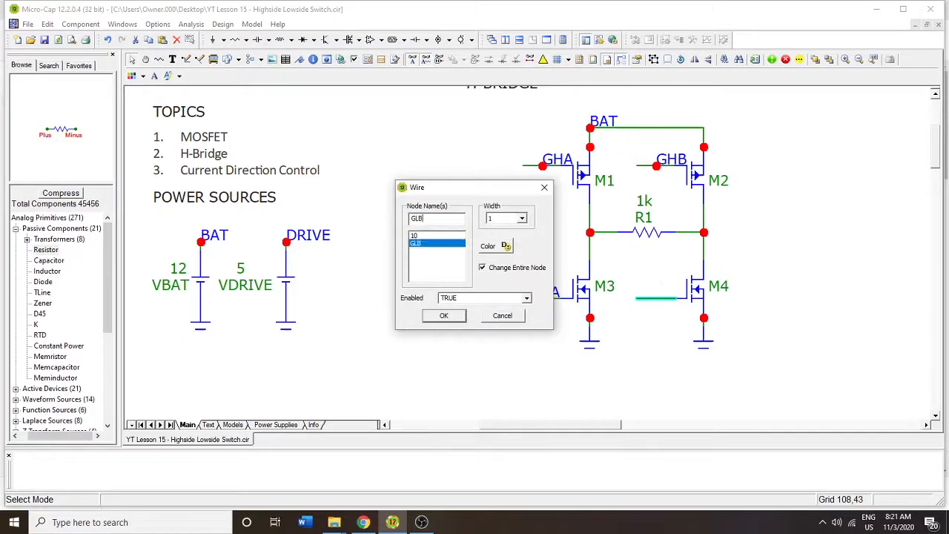
click(443, 315)
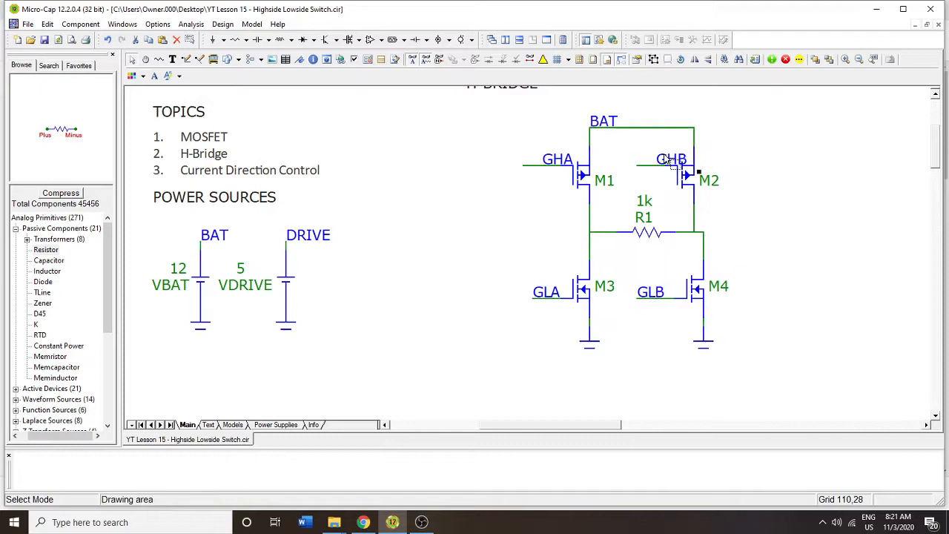
click(653, 159)
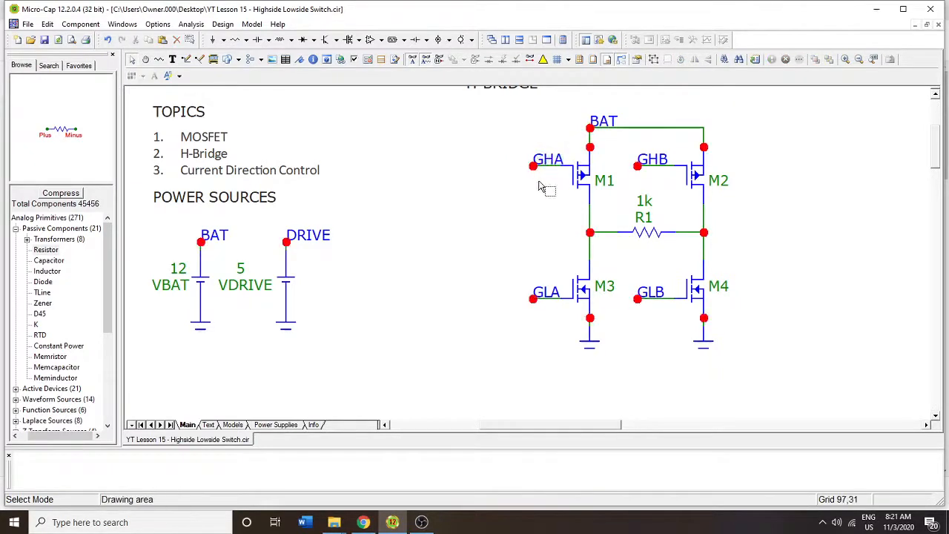
mouse_move(620, 280)
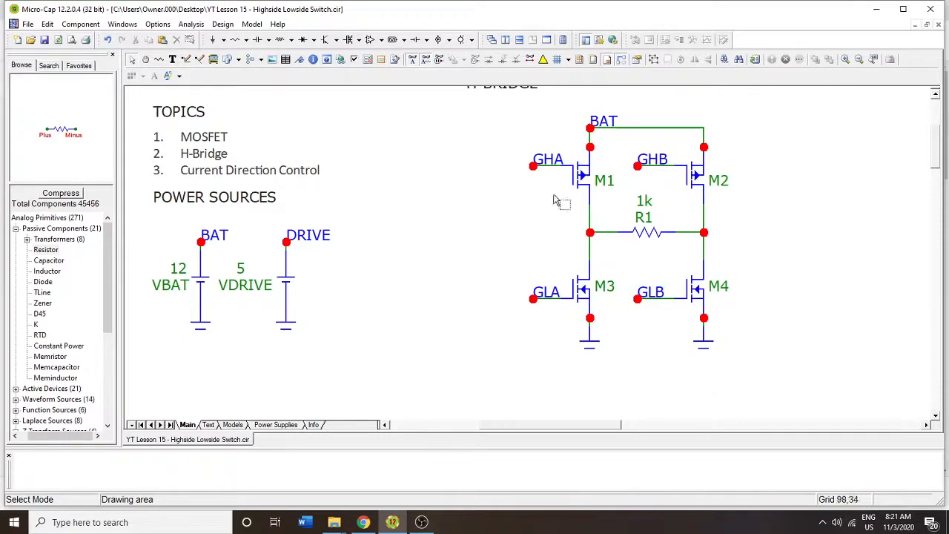
mouse_move(670, 255)
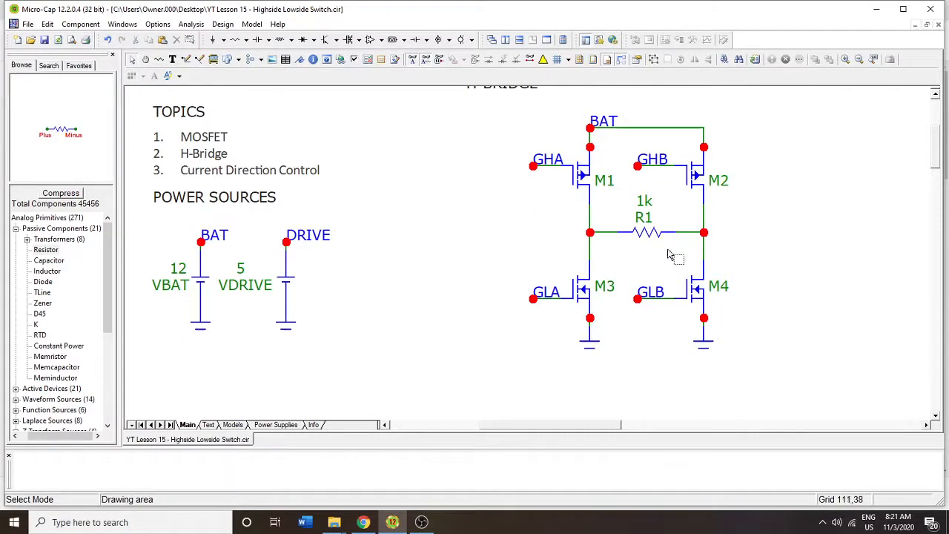
mouse_move(611, 258)
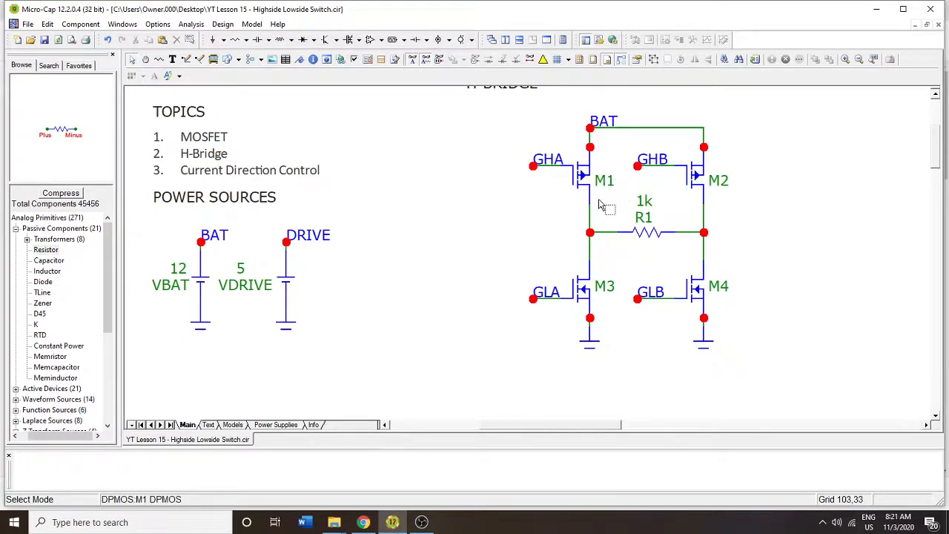
click(586, 178)
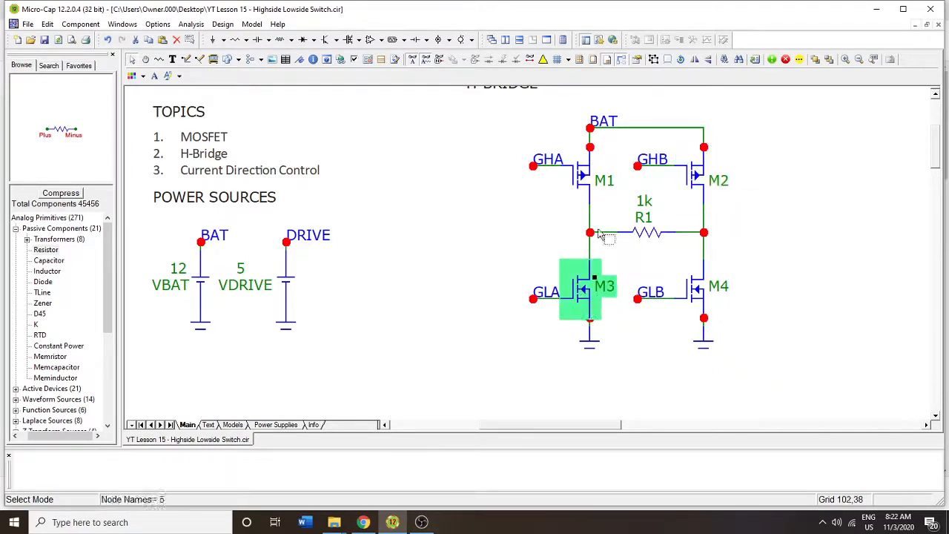
click(703, 288)
text(DRIV)
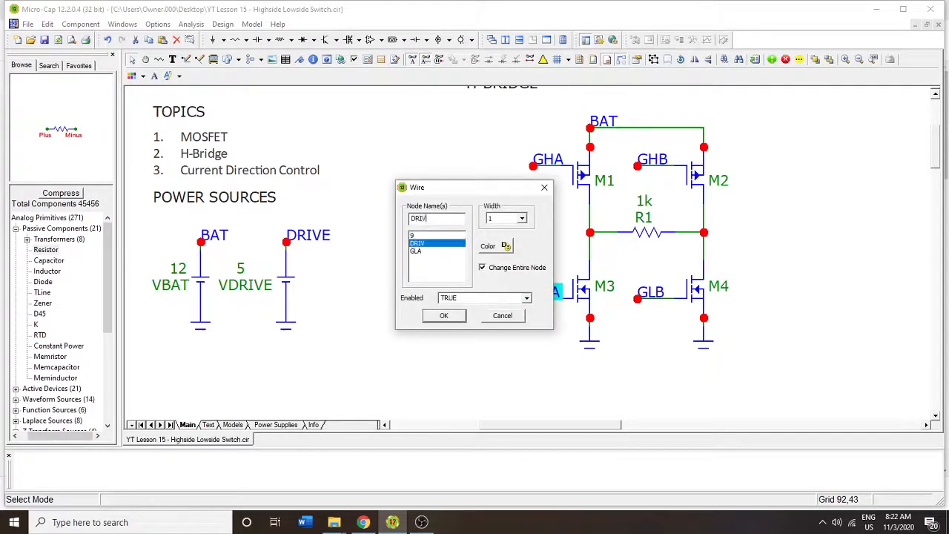
Name the GLA gate node DRIVE and start tying the GHA gate to BAT
click(443, 314)
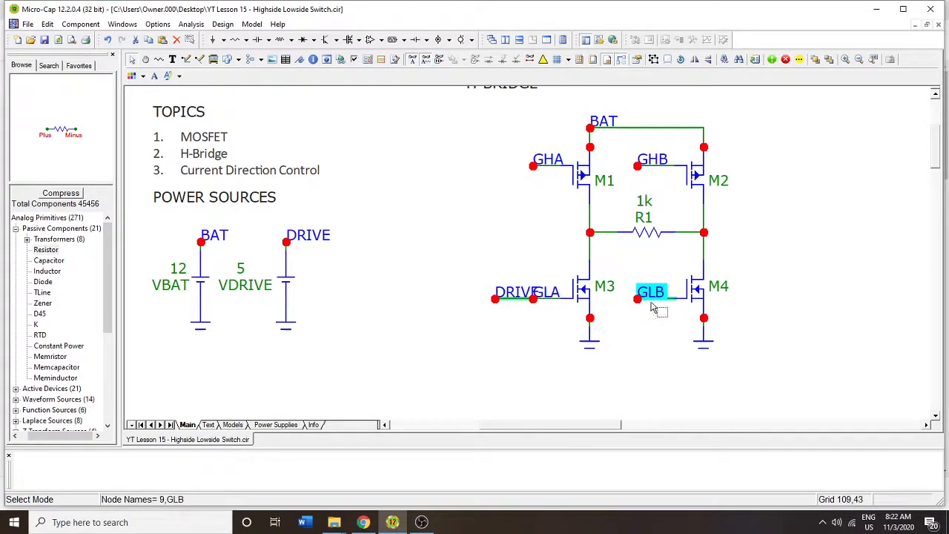
click(652, 158)
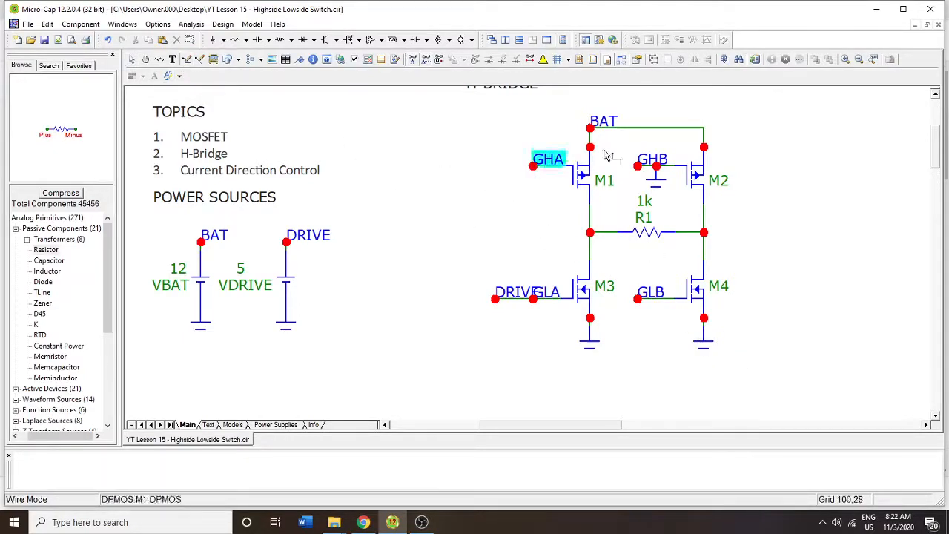
click(533, 166)
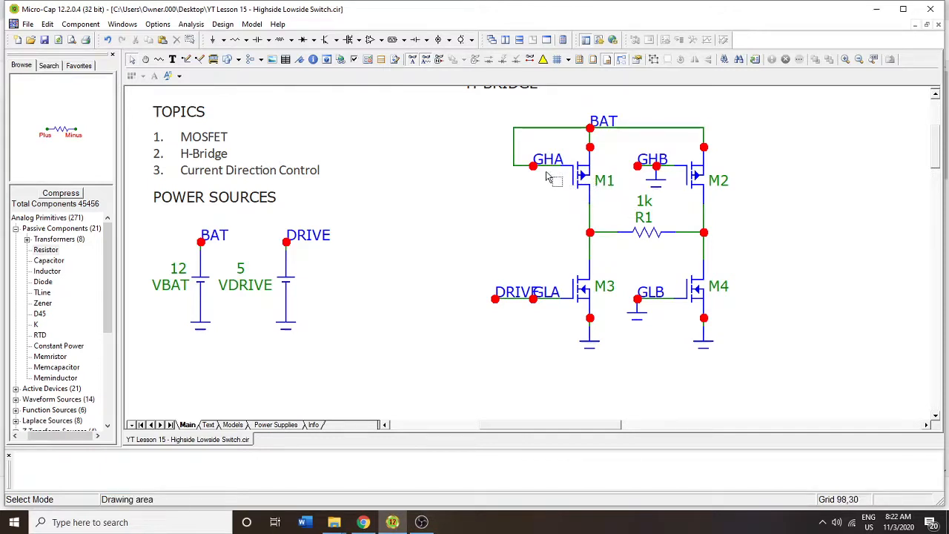
Finish the GHA-to-BAT connection and place the DRIVE label on the GLA wire
click(534, 167)
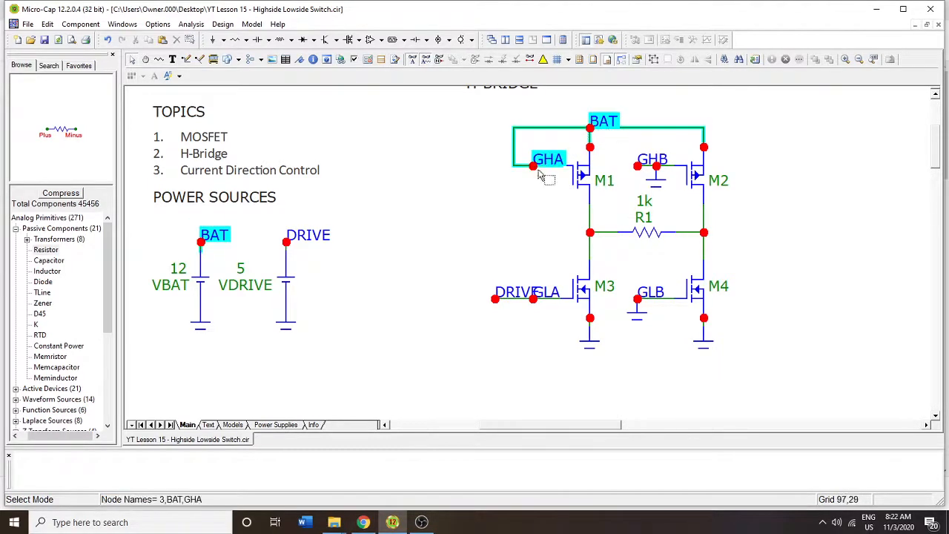
mouse_move(561, 170)
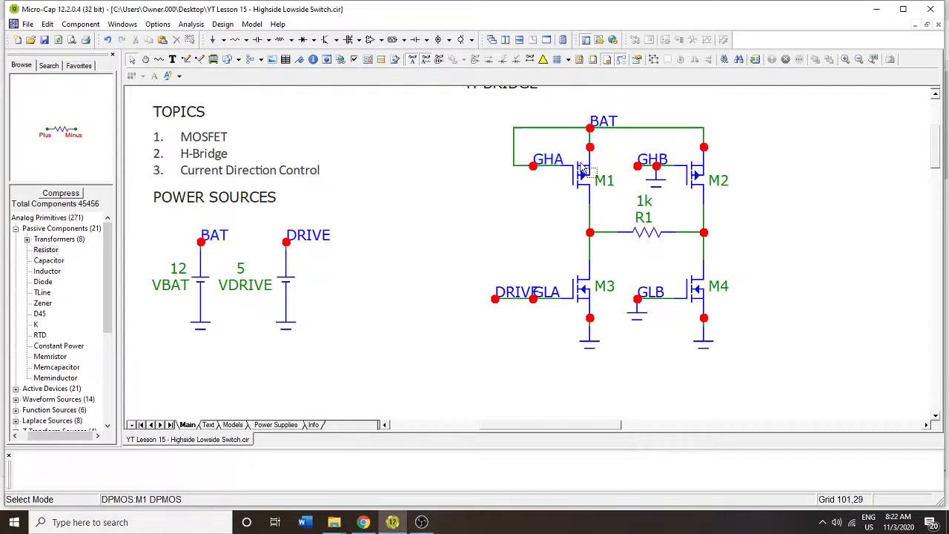
click(590, 129)
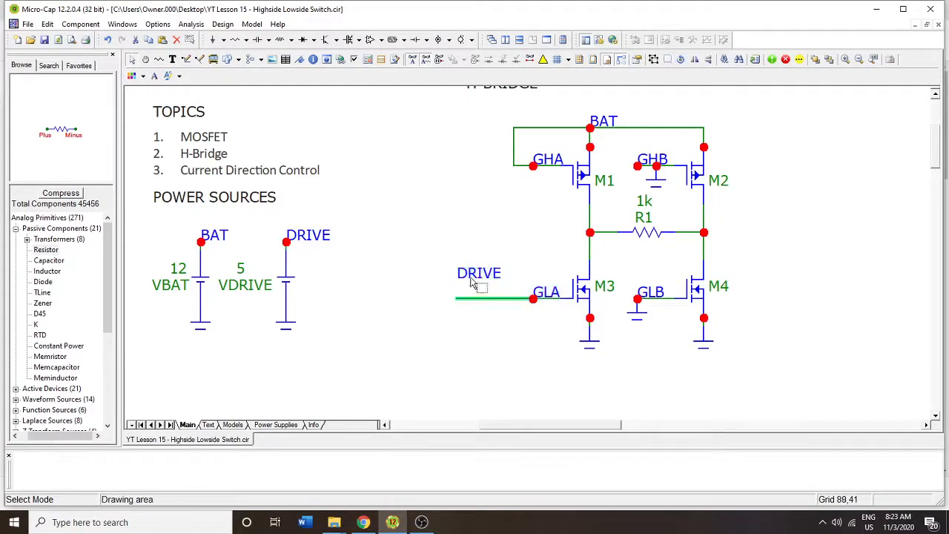
click(479, 298)
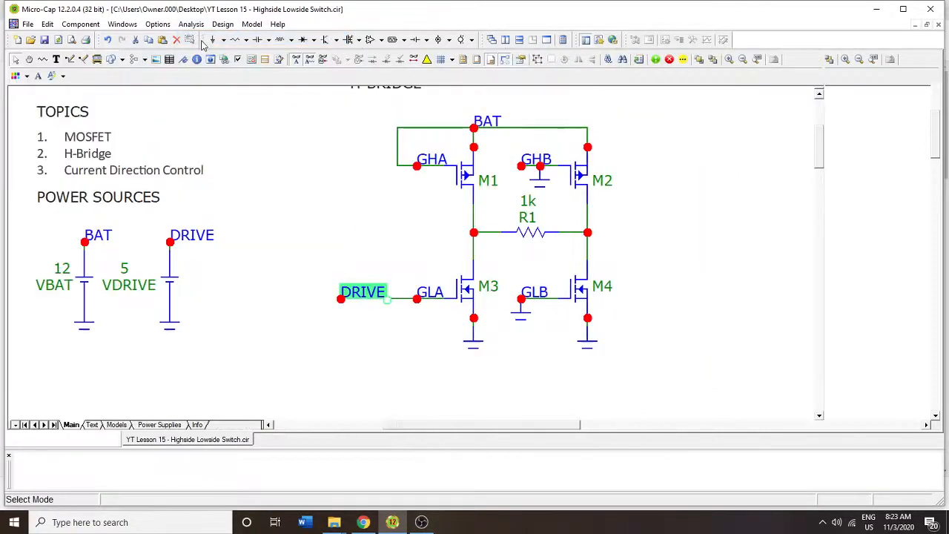
Run a transient analysis of the H-bridge and return to the schematic
click(190, 24)
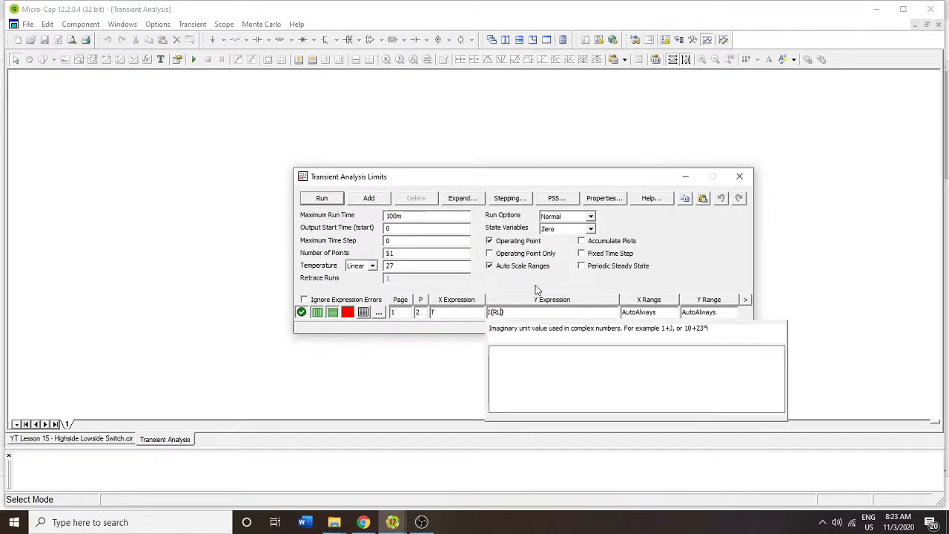
click(320, 198)
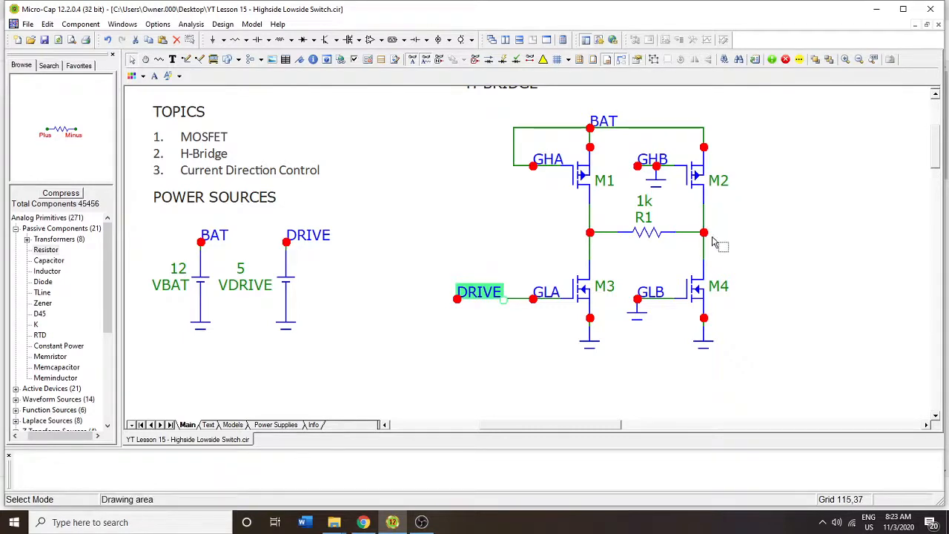
mouse_move(670, 259)
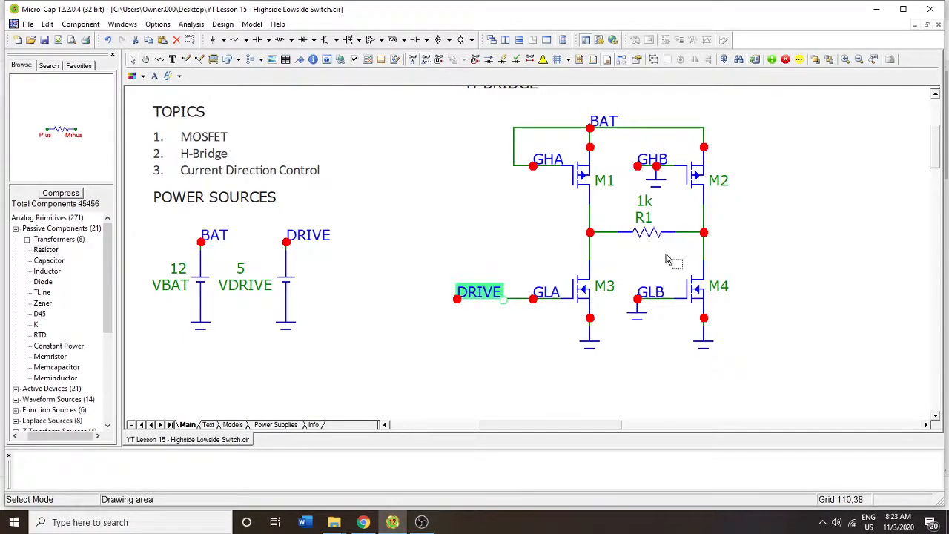
mouse_move(656, 146)
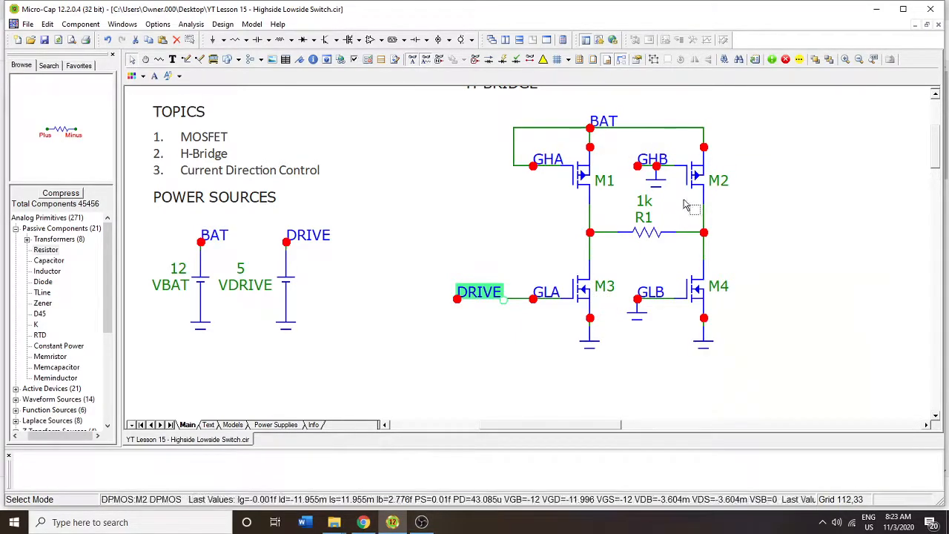
mouse_move(700, 294)
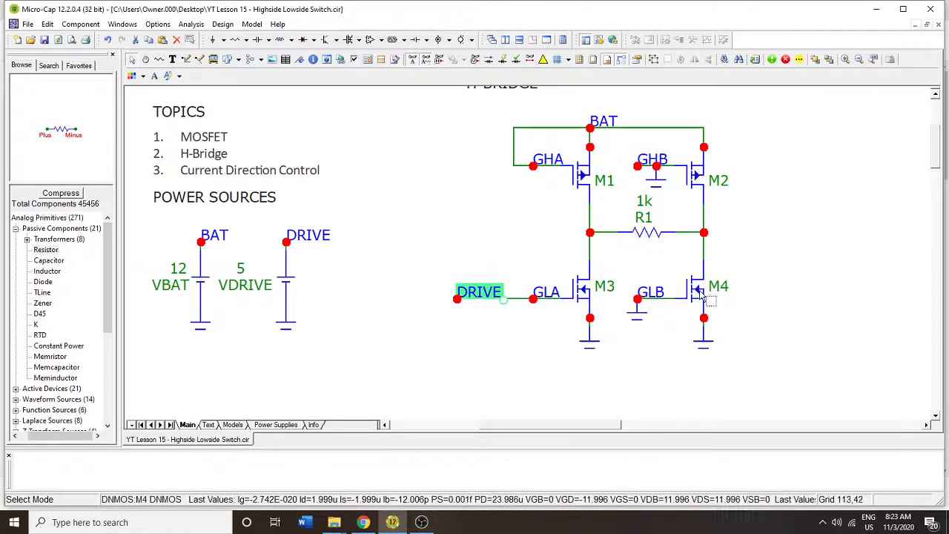
mouse_move(703, 293)
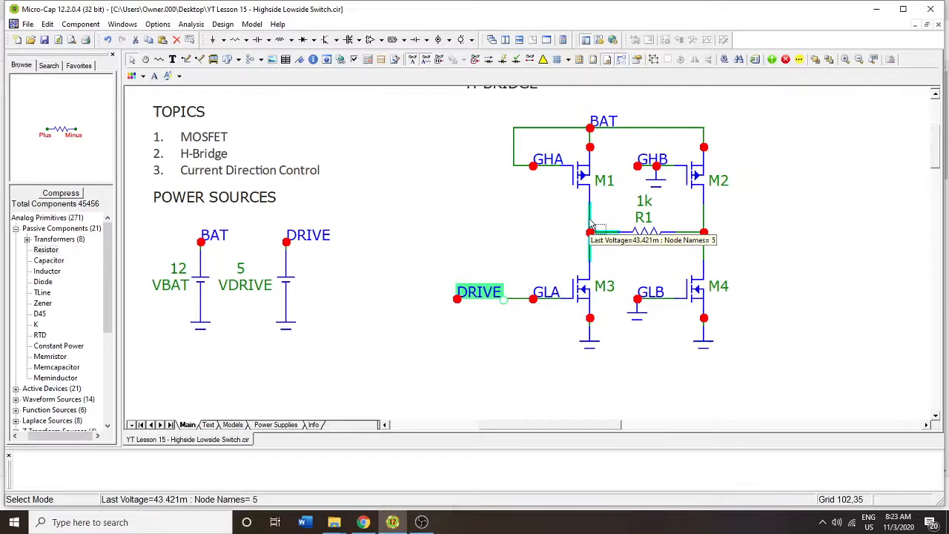
mouse_move(600, 206)
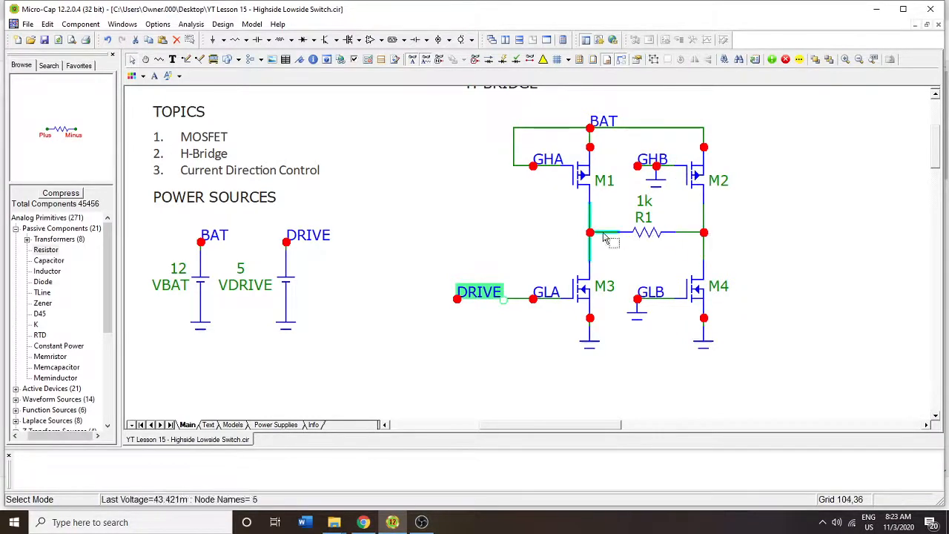
click(490, 59)
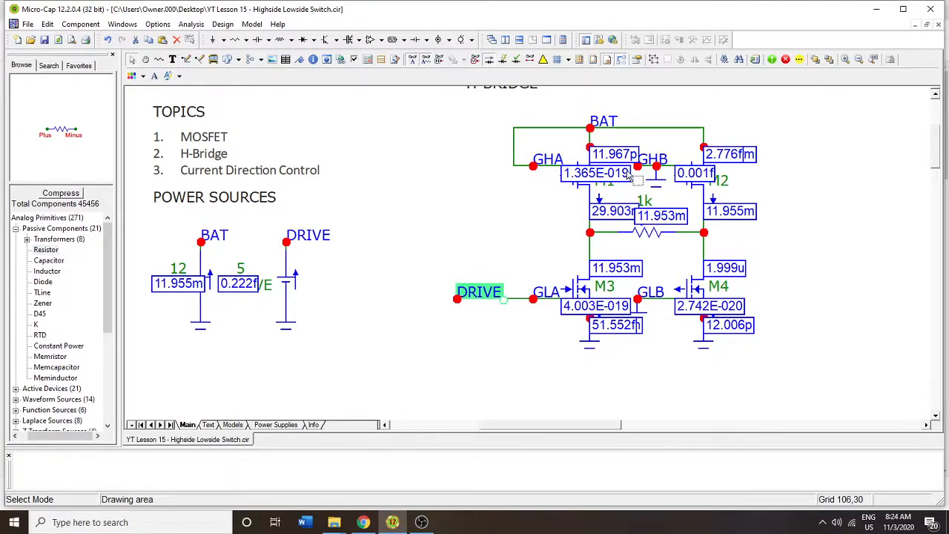
mouse_move(611, 279)
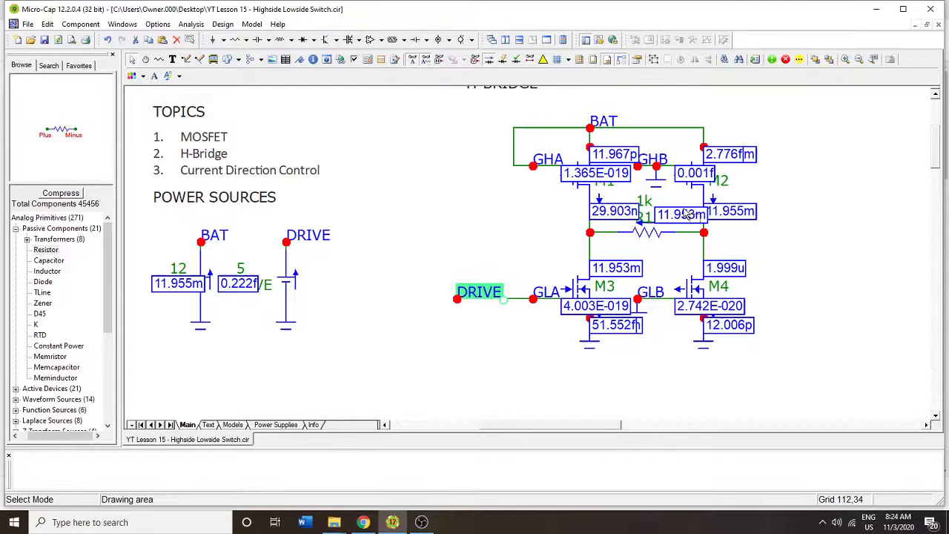
mouse_move(643, 250)
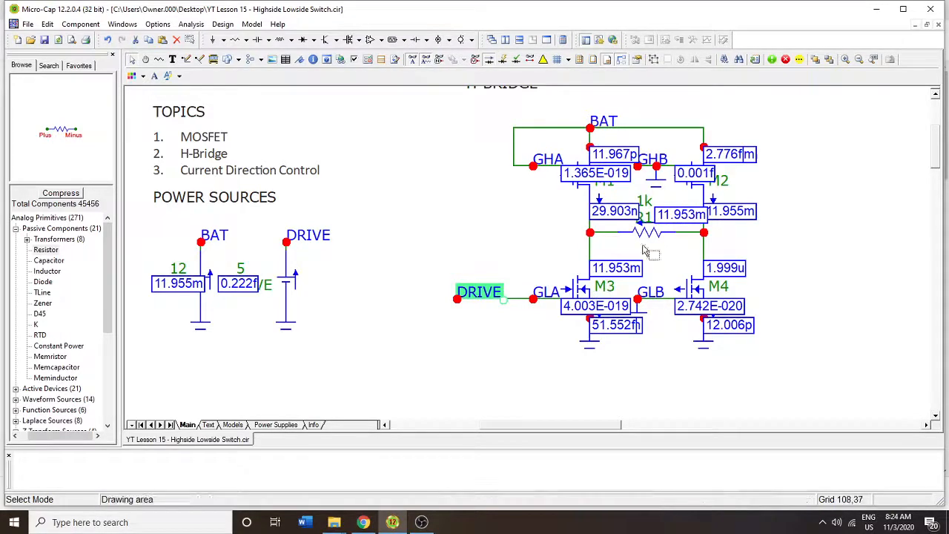
click(635, 131)
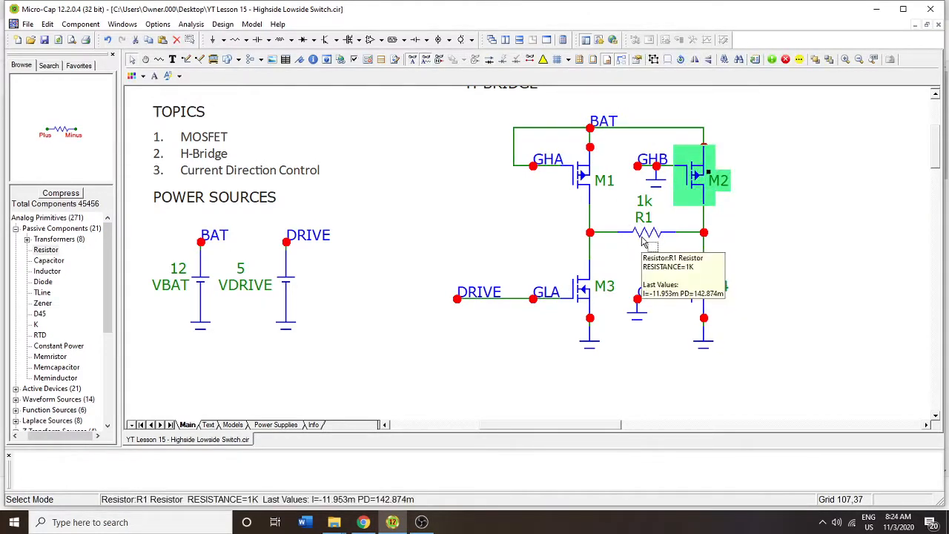
mouse_move(667, 250)
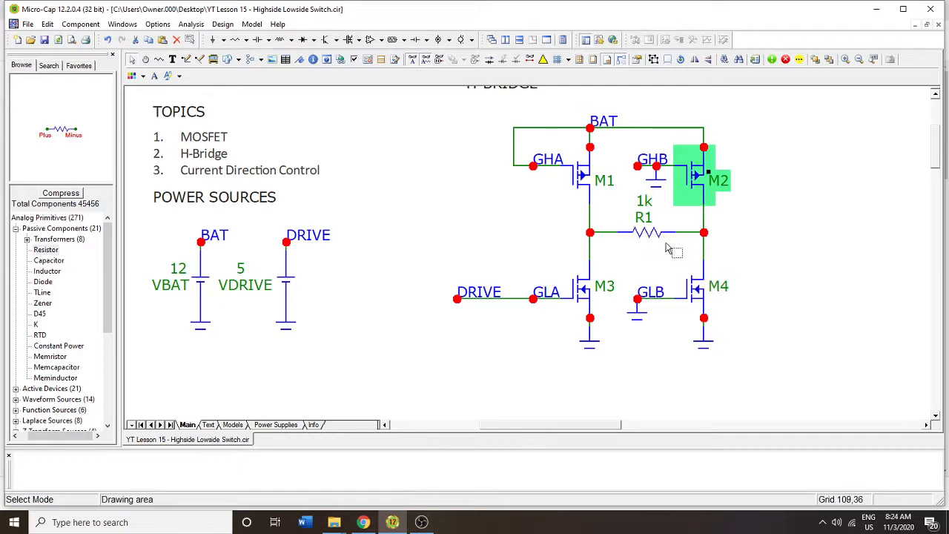
mouse_move(653, 236)
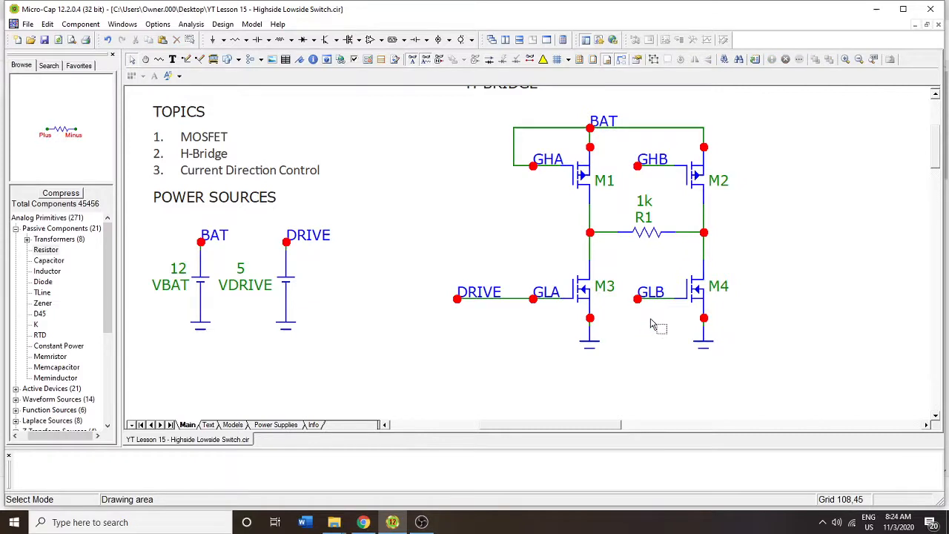
click(703, 341)
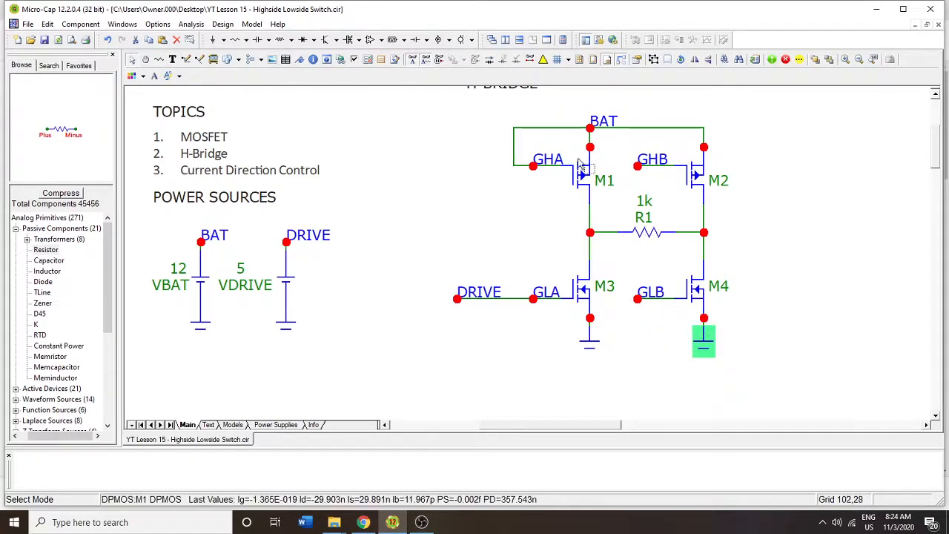
click(590, 127)
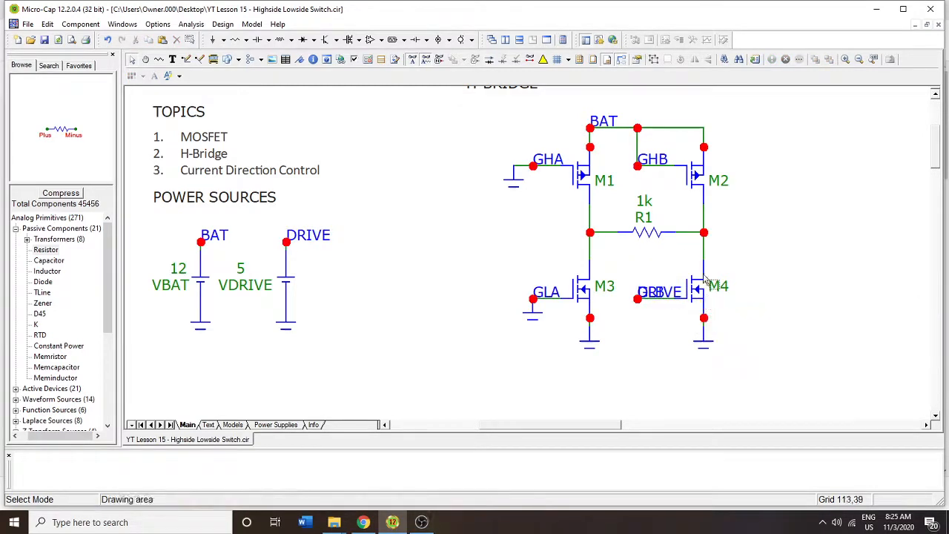
mouse_move(697, 278)
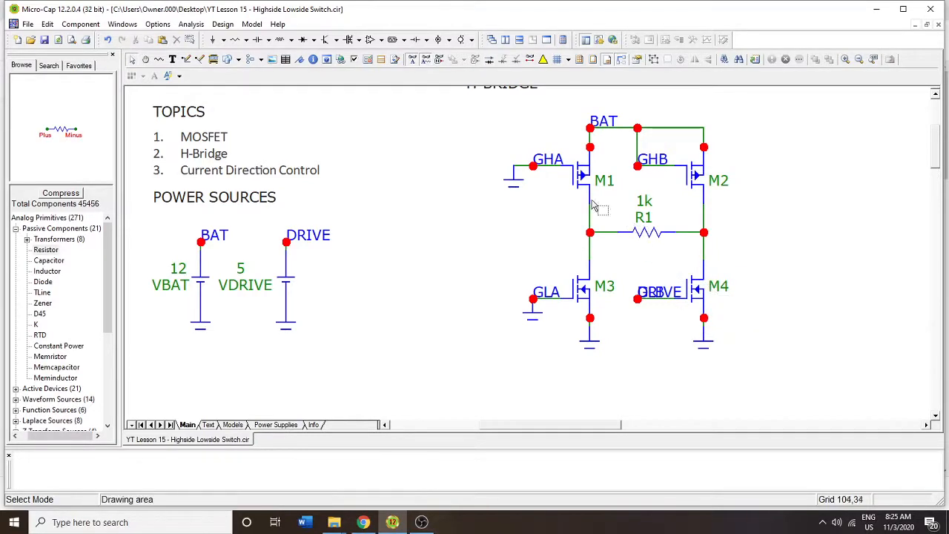
click(590, 222)
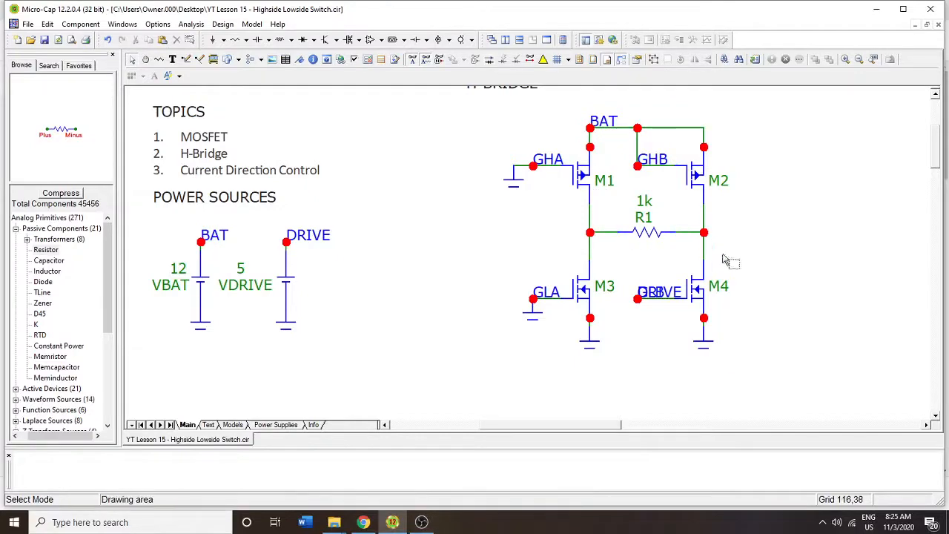
Rerun the transient analysis so the schematic shows about 11.95 mA through R1
click(190, 23)
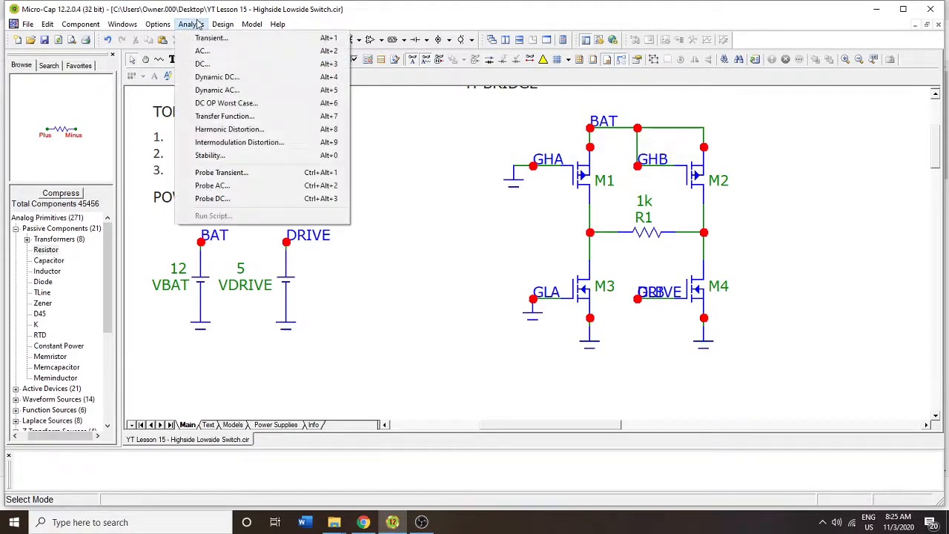
click(211, 39)
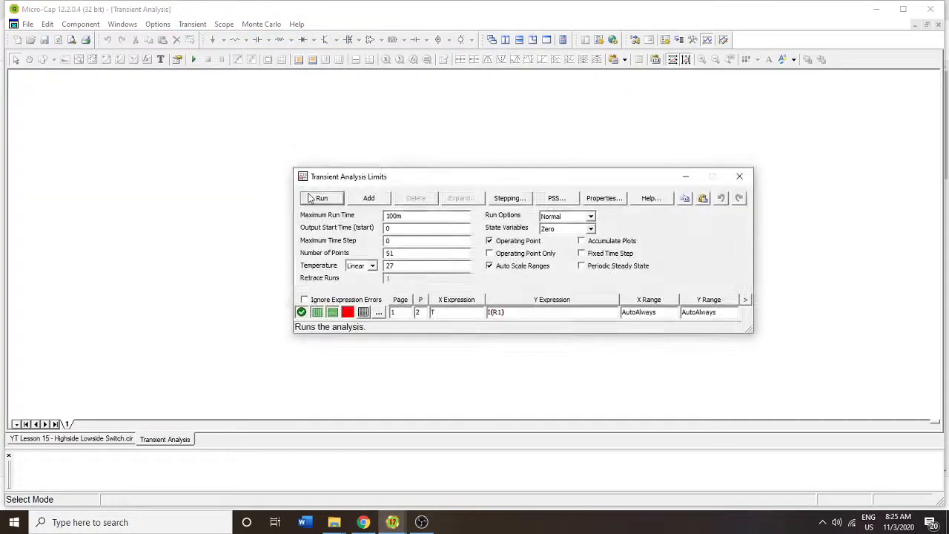
click(320, 198)
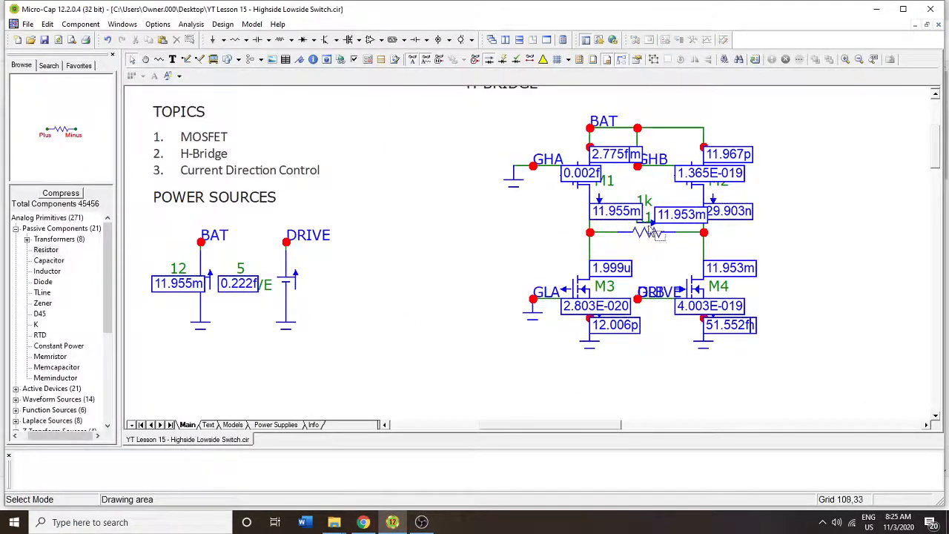
click(667, 132)
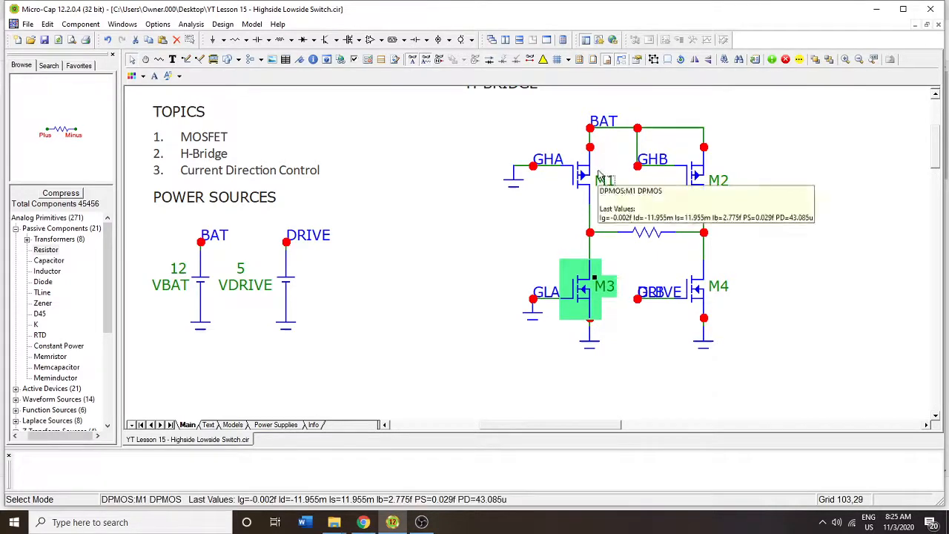
mouse_move(634, 237)
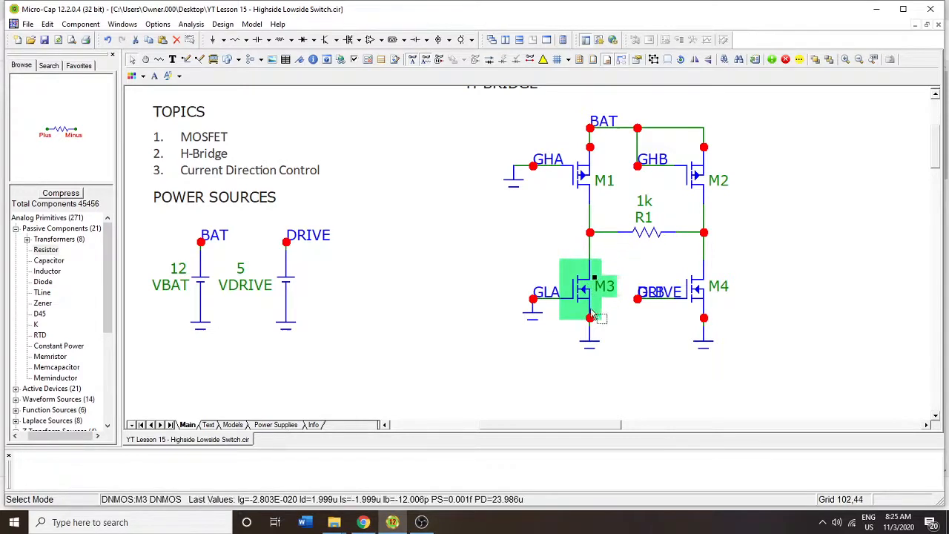
mouse_move(590, 136)
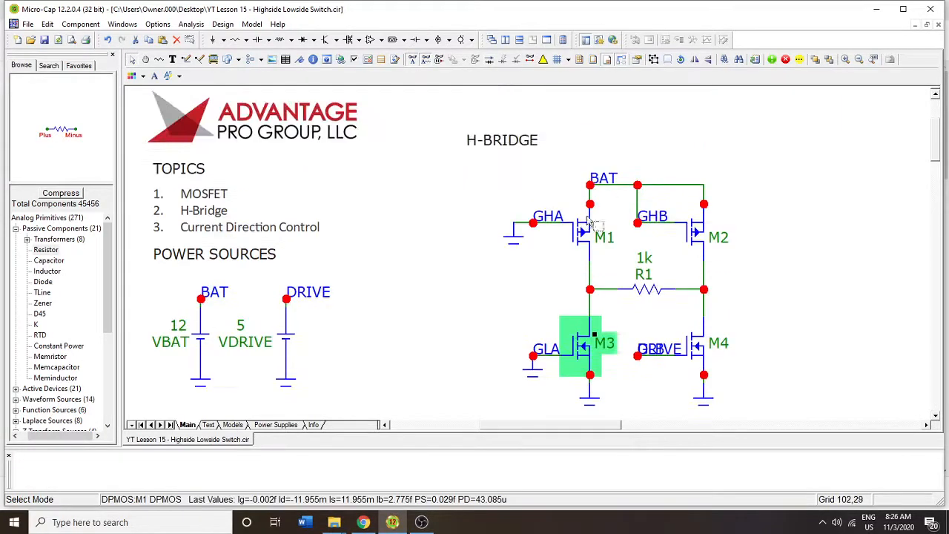
scroll(down, 3)
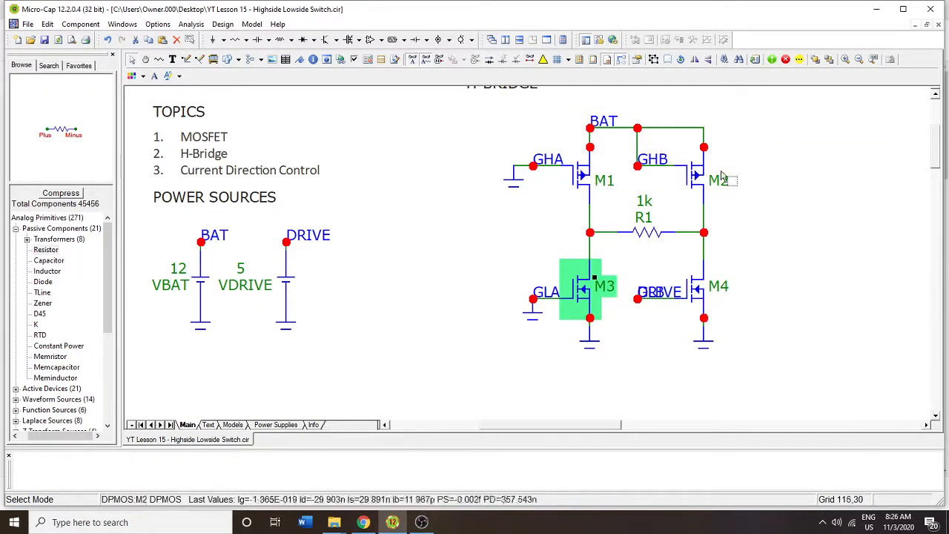
mouse_move(579, 175)
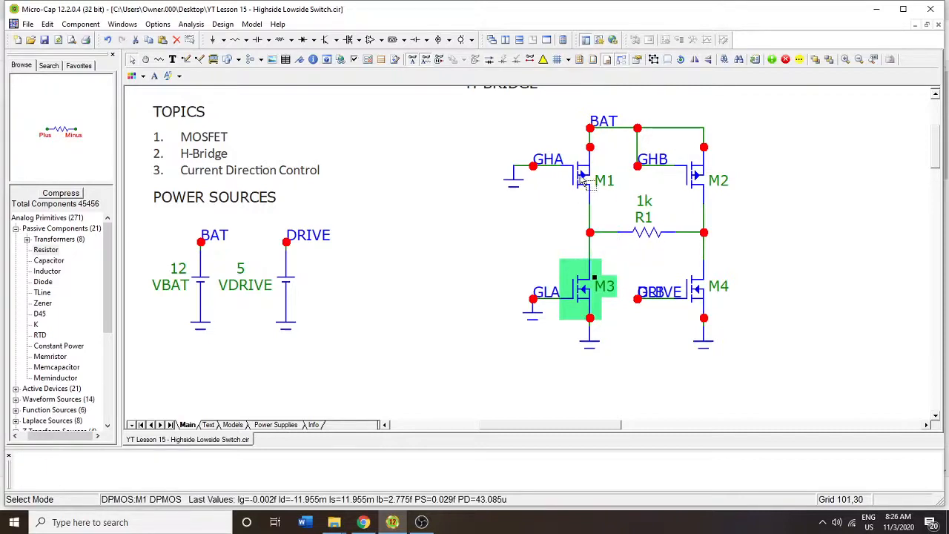
click(638, 128)
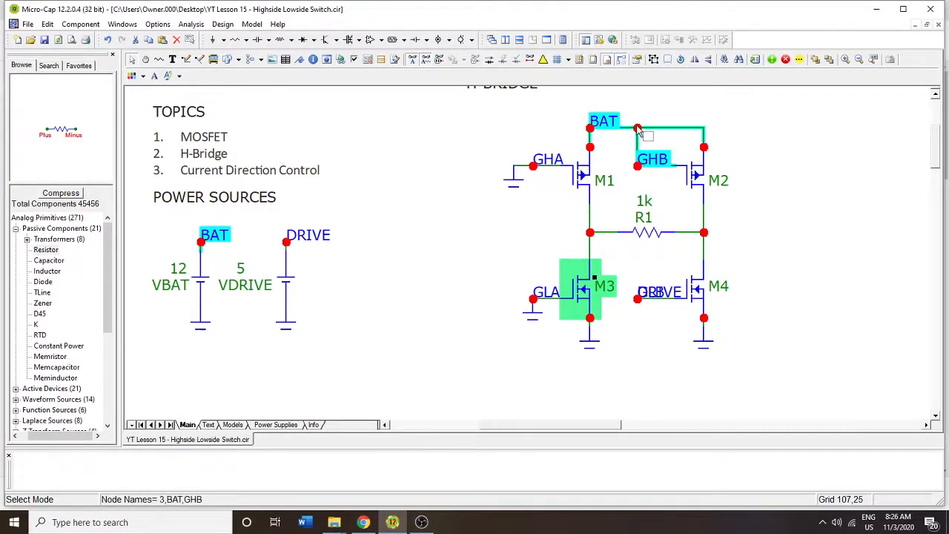
mouse_move(636, 128)
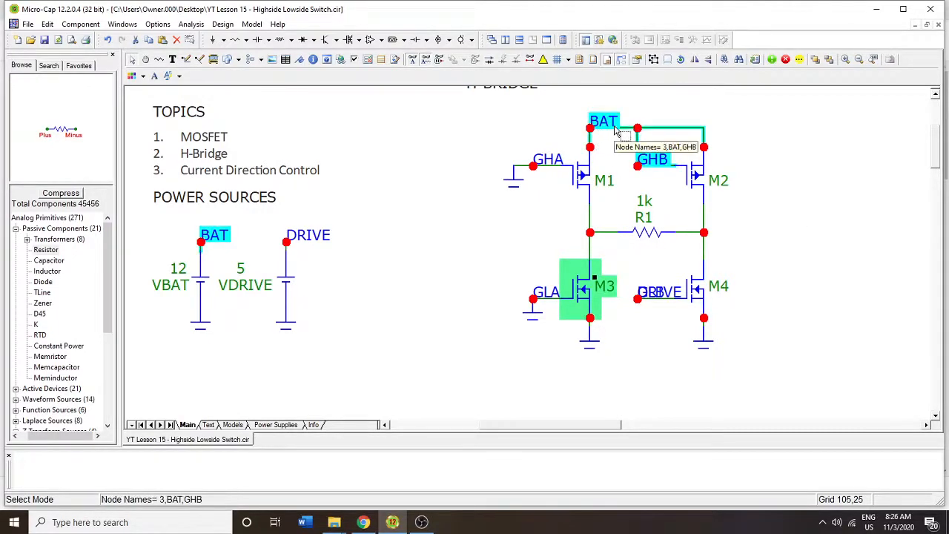
mouse_move(639, 143)
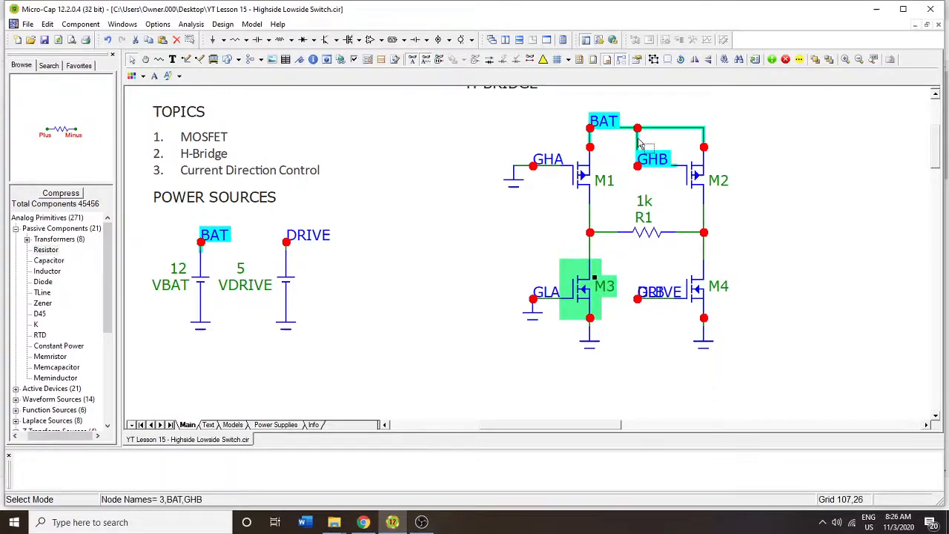
mouse_move(639, 133)
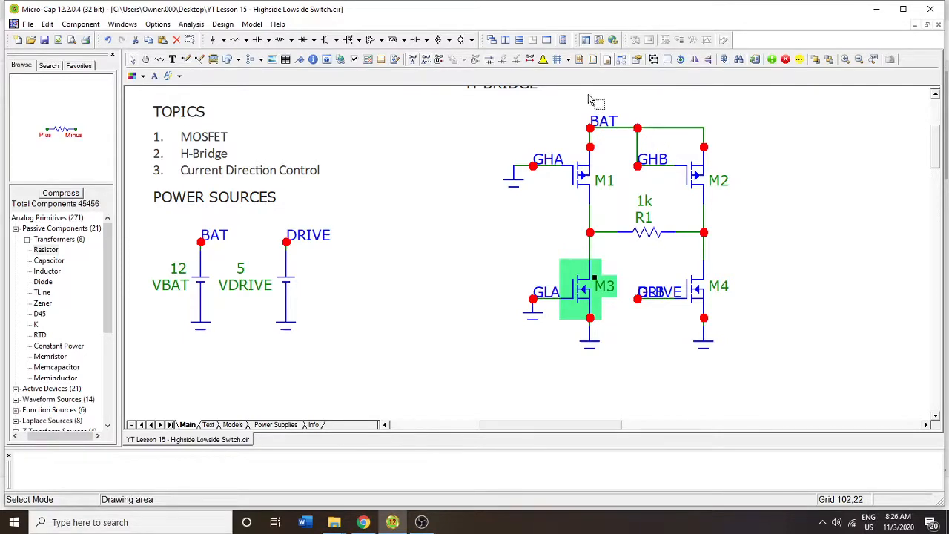
click(590, 128)
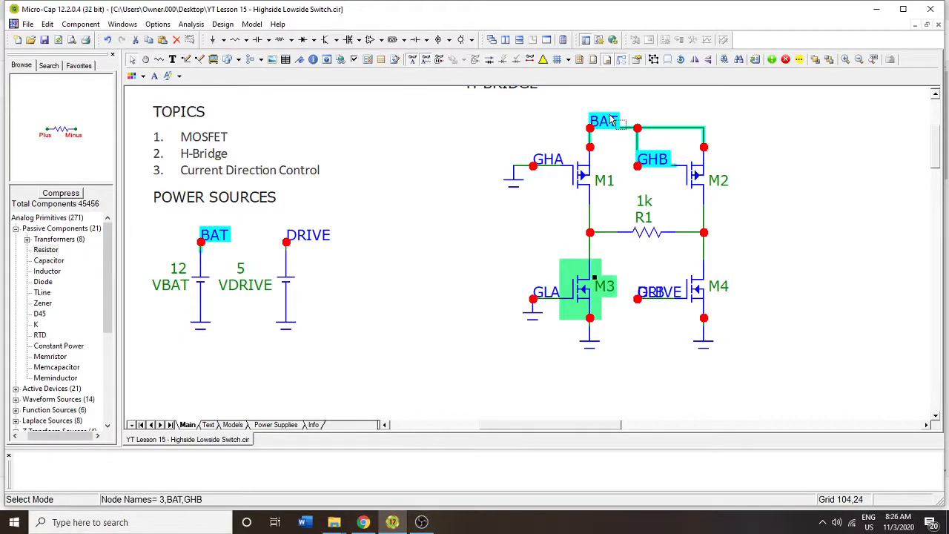
mouse_move(616, 122)
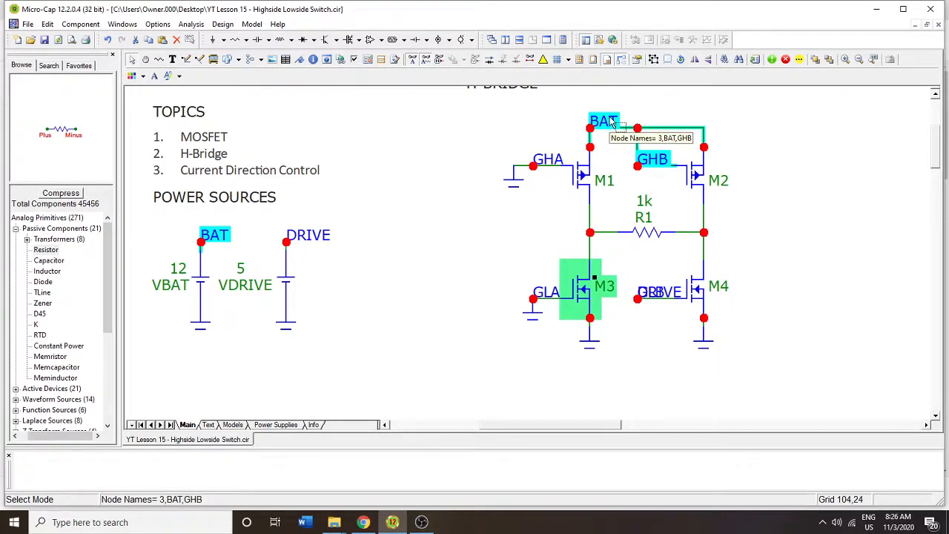
mouse_move(608, 152)
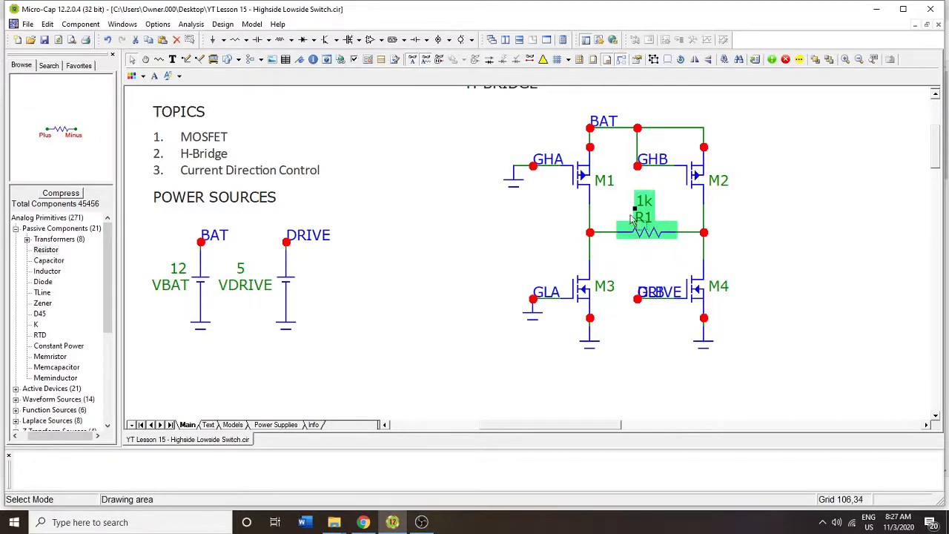
mouse_move(590, 353)
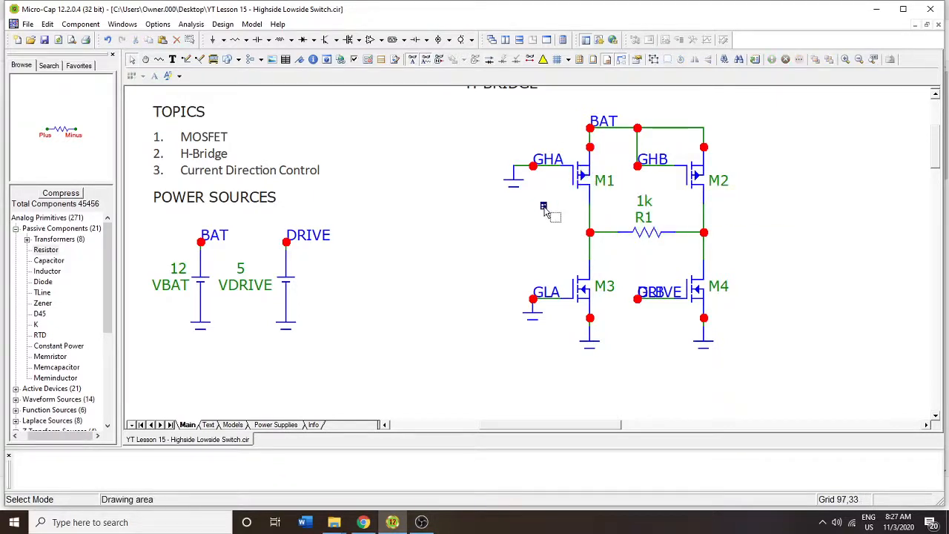
Move the DRIVE label from M4's gate back to M3's gate, leaving only GLB on M4
click(697, 289)
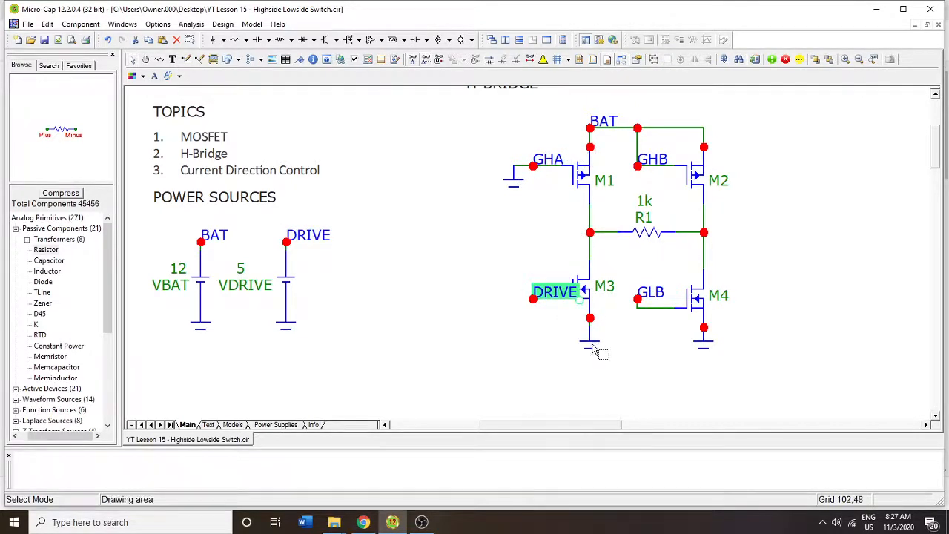
mouse_move(710, 333)
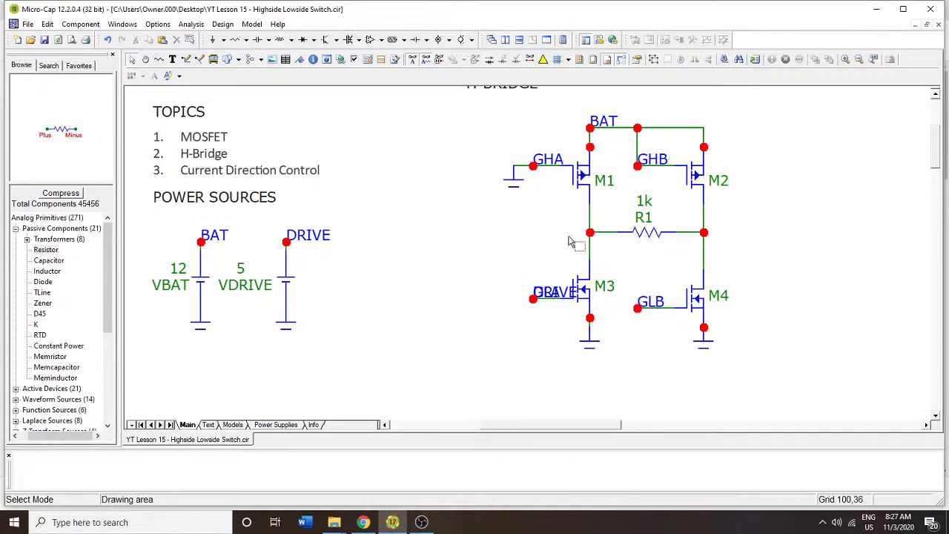
click(590, 230)
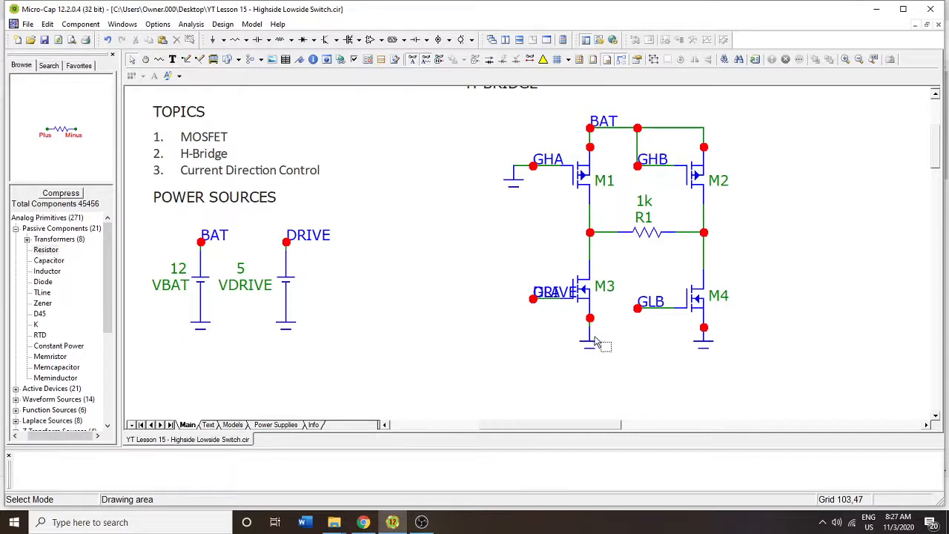
mouse_move(638, 363)
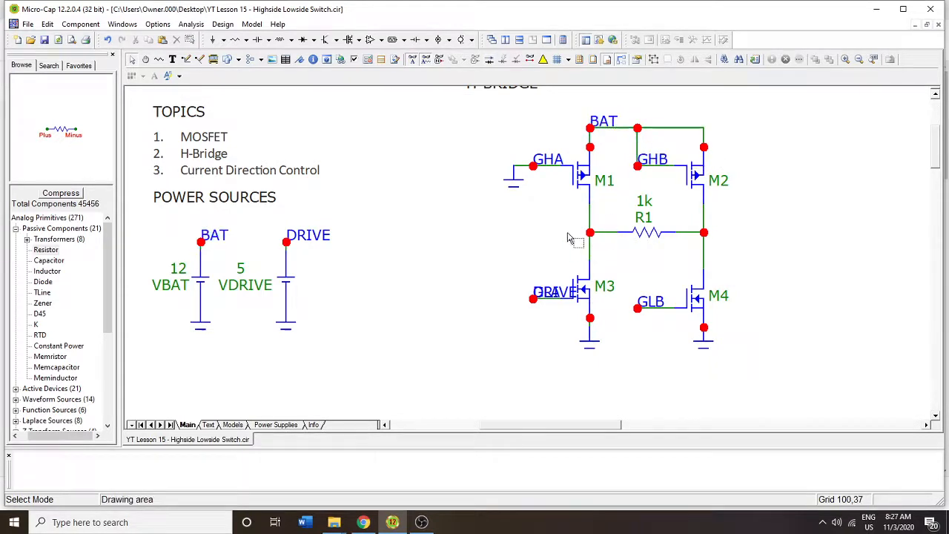
mouse_move(682, 374)
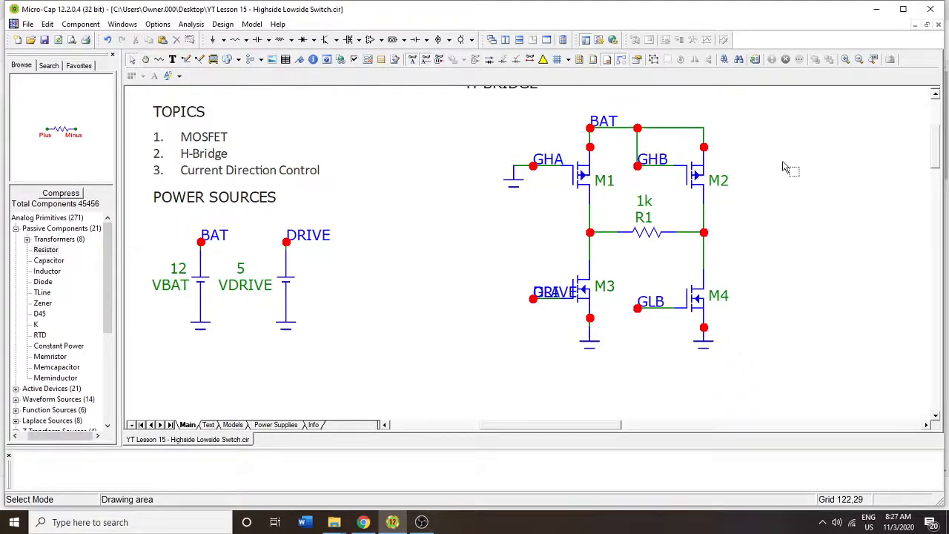
mouse_move(753, 343)
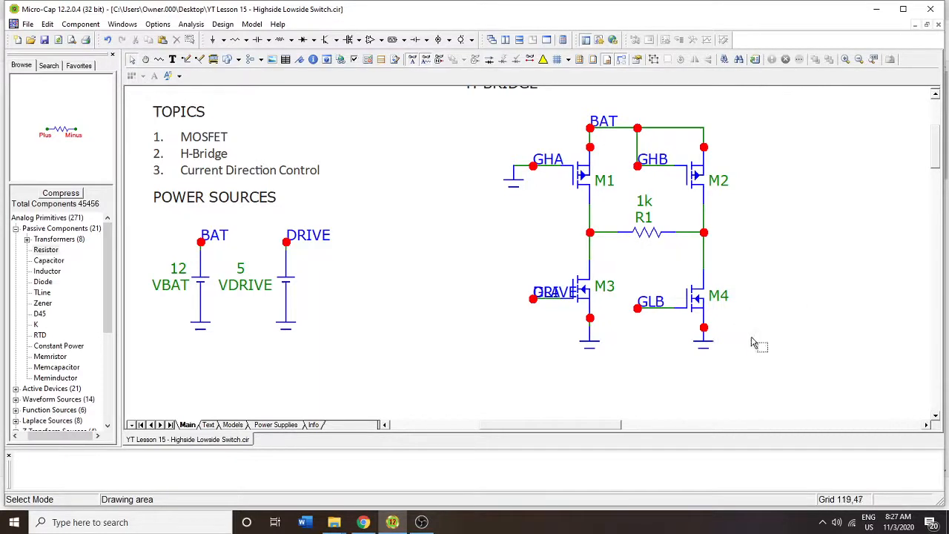